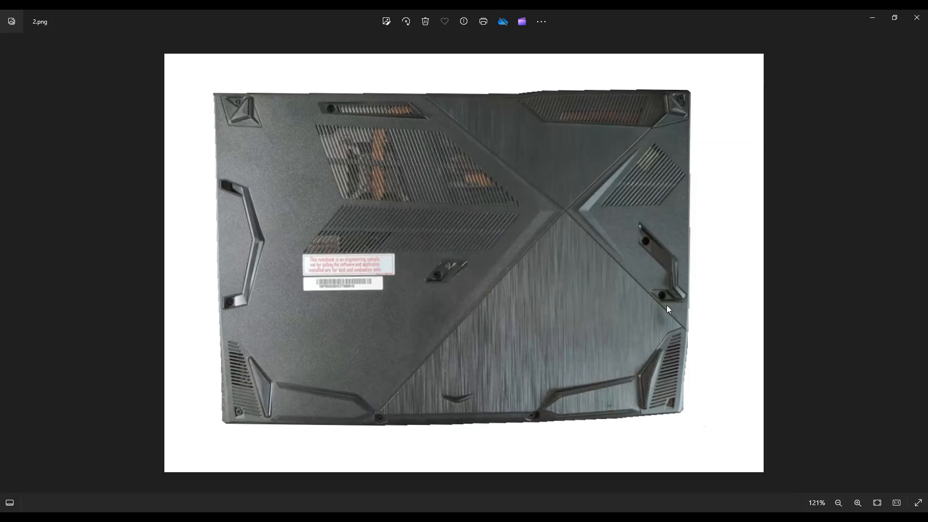
pyautogui.moveTo(696, 304)
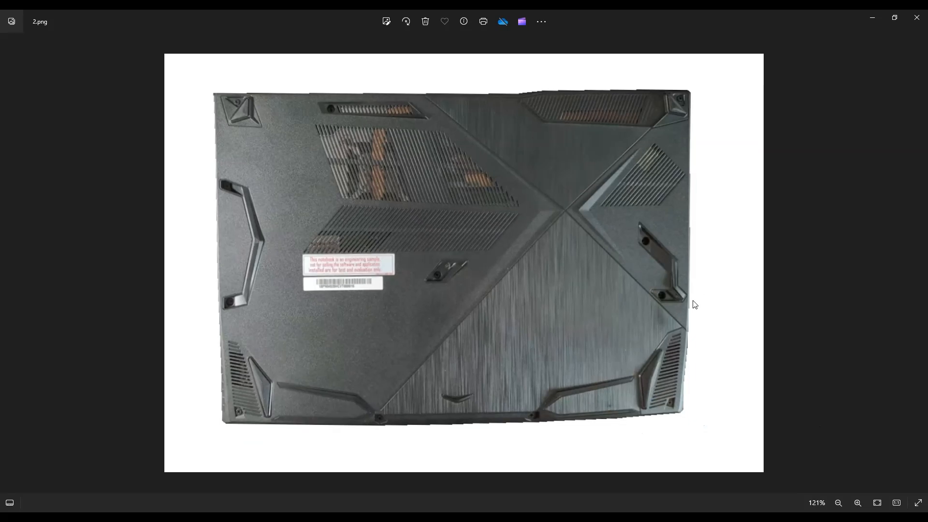
pyautogui.moveTo(649, 301)
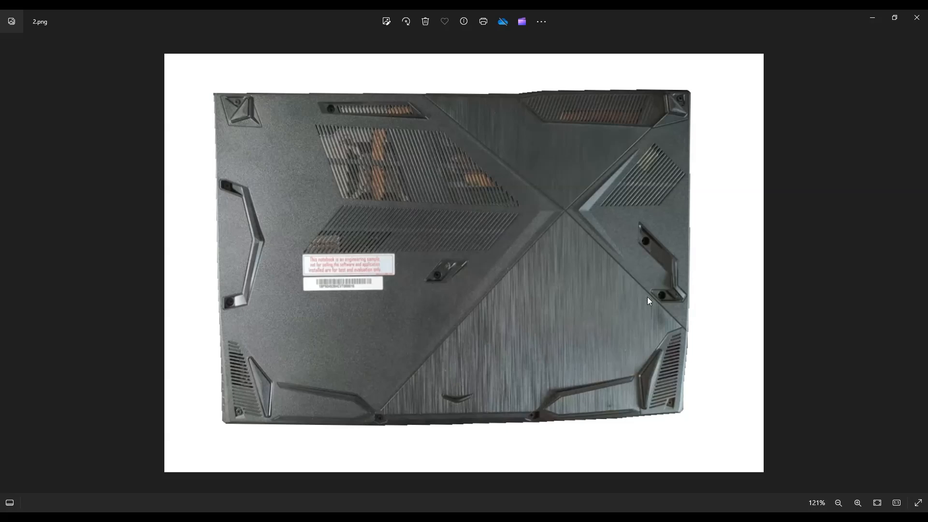
pyautogui.moveTo(686, 269)
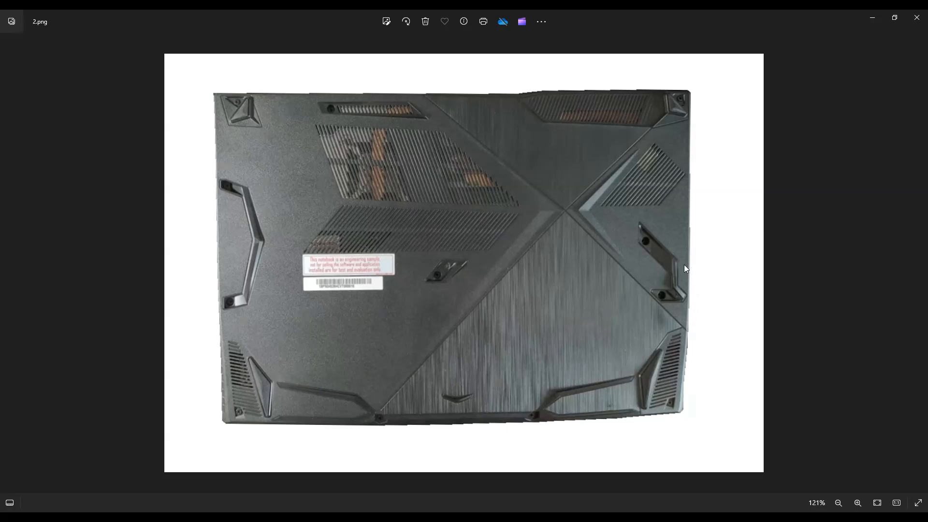
pyautogui.moveTo(662, 300)
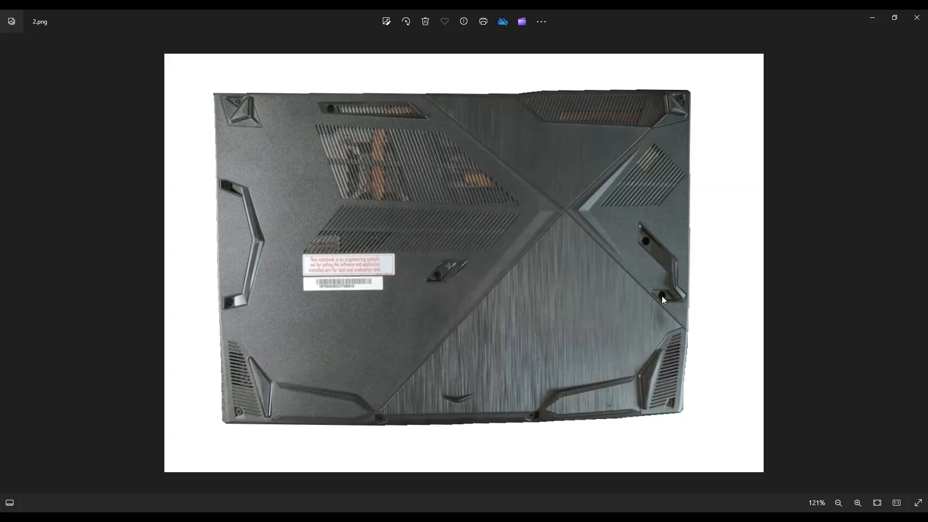
pyautogui.moveTo(638, 309)
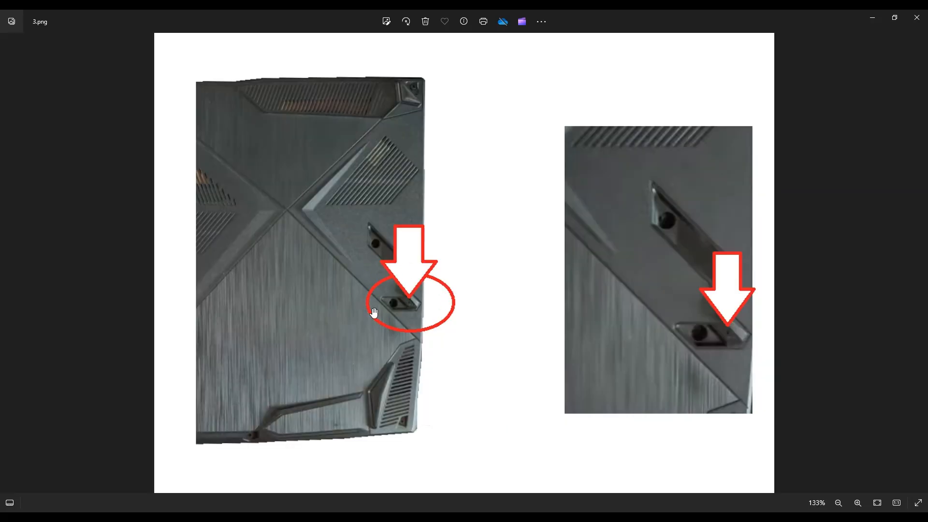
pyautogui.moveTo(725, 343)
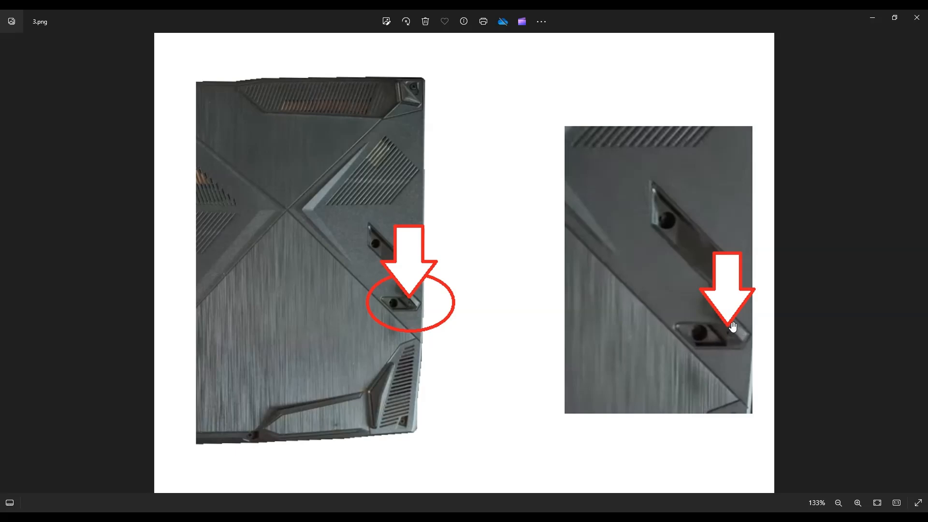
pyautogui.moveTo(744, 351)
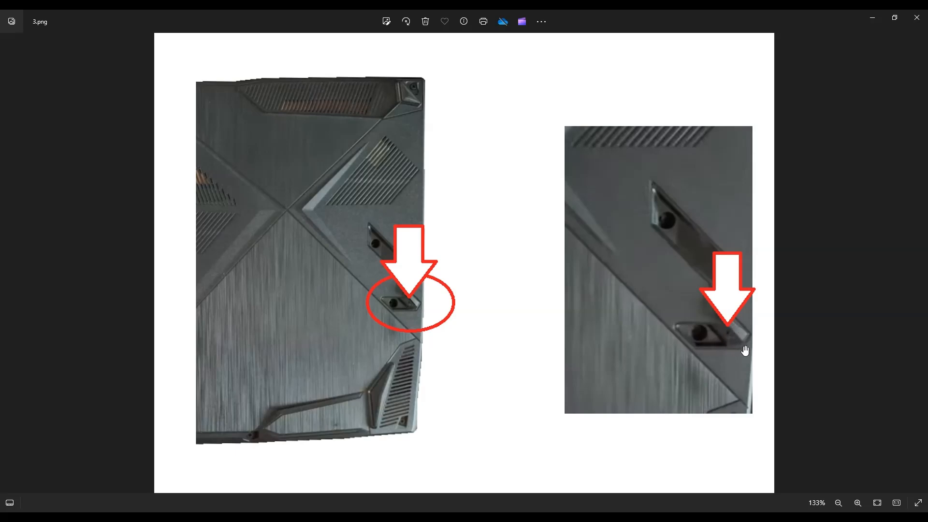
pyautogui.moveTo(763, 344)
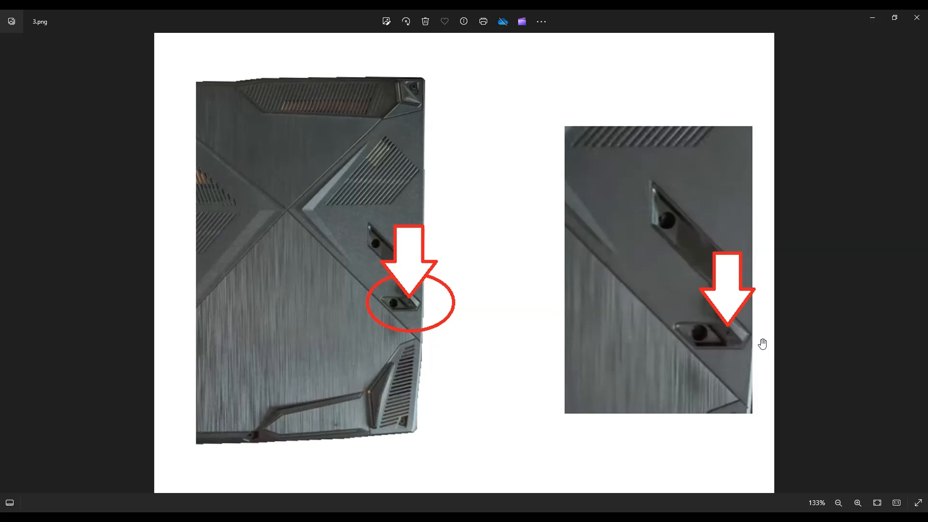
pyautogui.moveTo(760, 344)
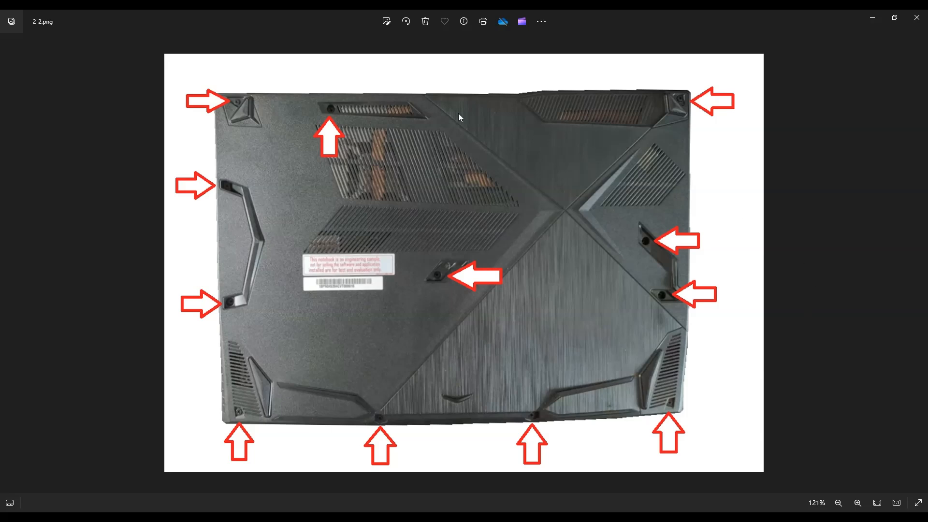
pyautogui.moveTo(446, 118)
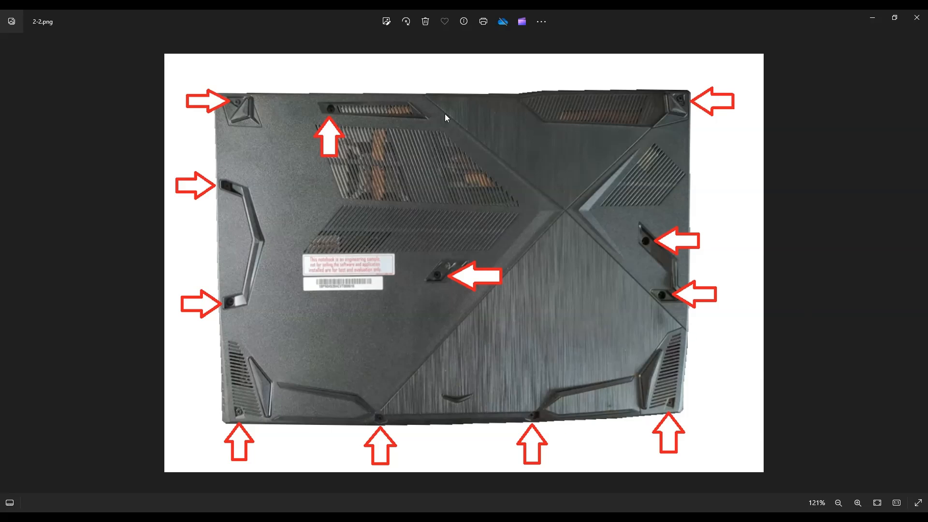
pyautogui.moveTo(377, 419)
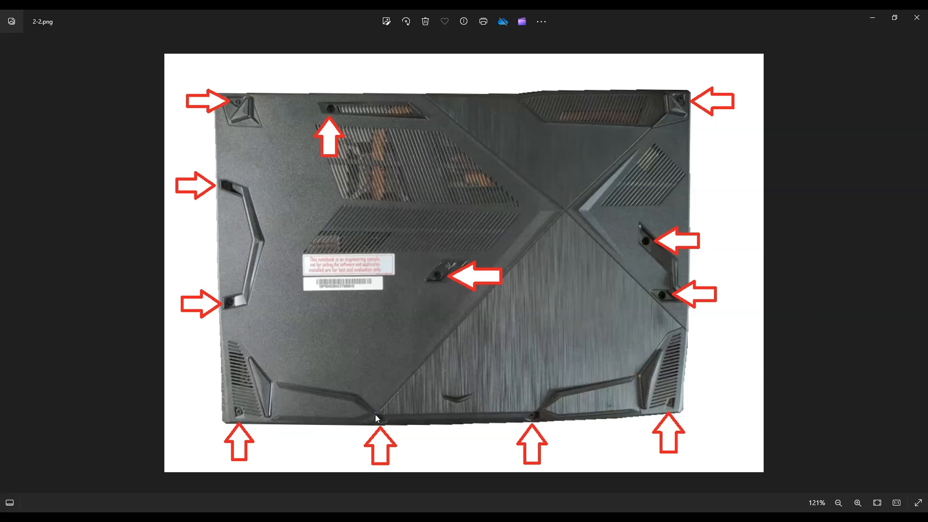
pyautogui.moveTo(239, 231)
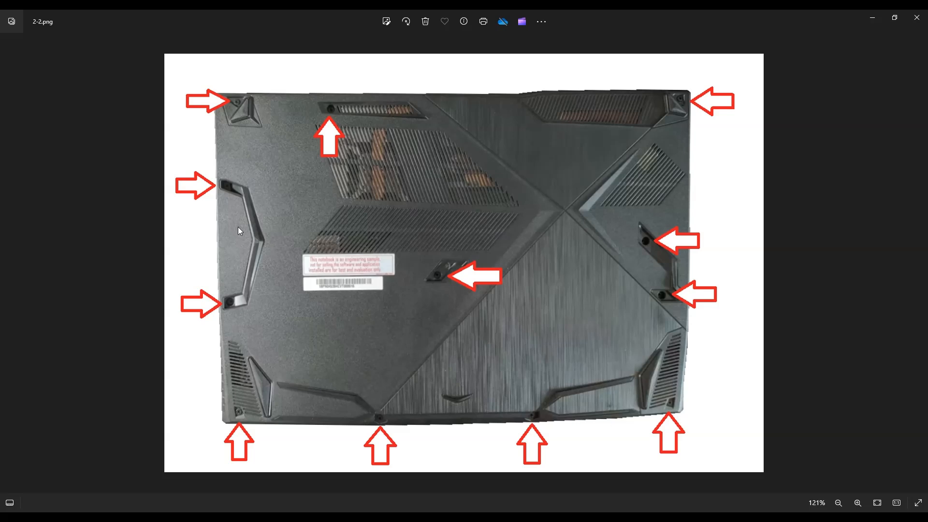
pyautogui.moveTo(679, 113)
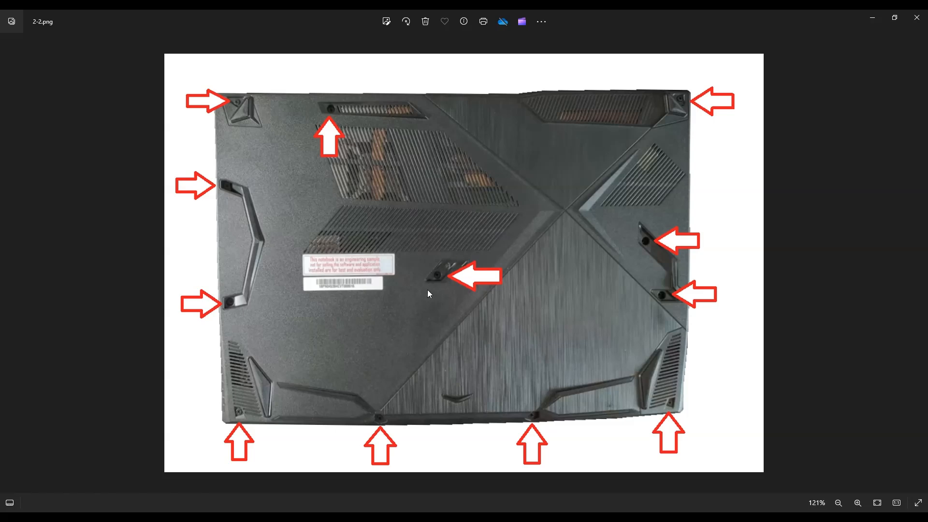
pyautogui.moveTo(324, 97)
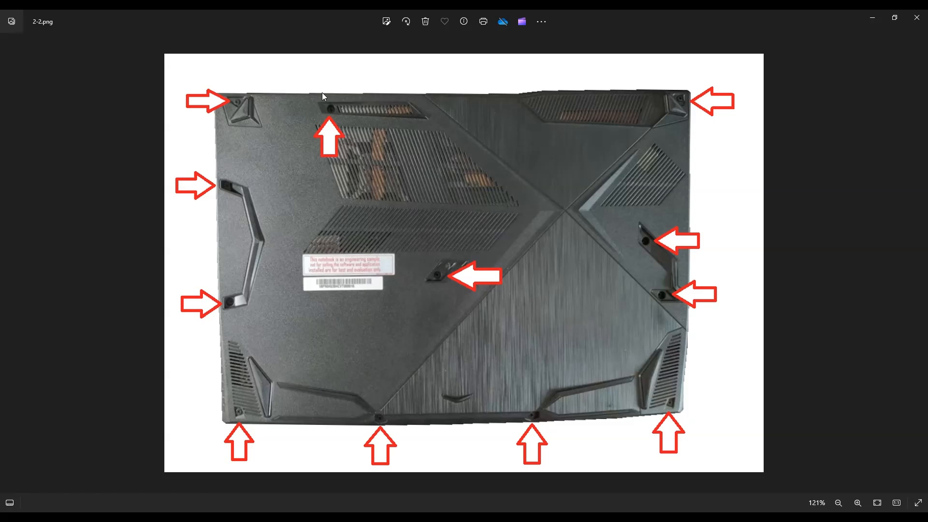
pyautogui.moveTo(230, 359)
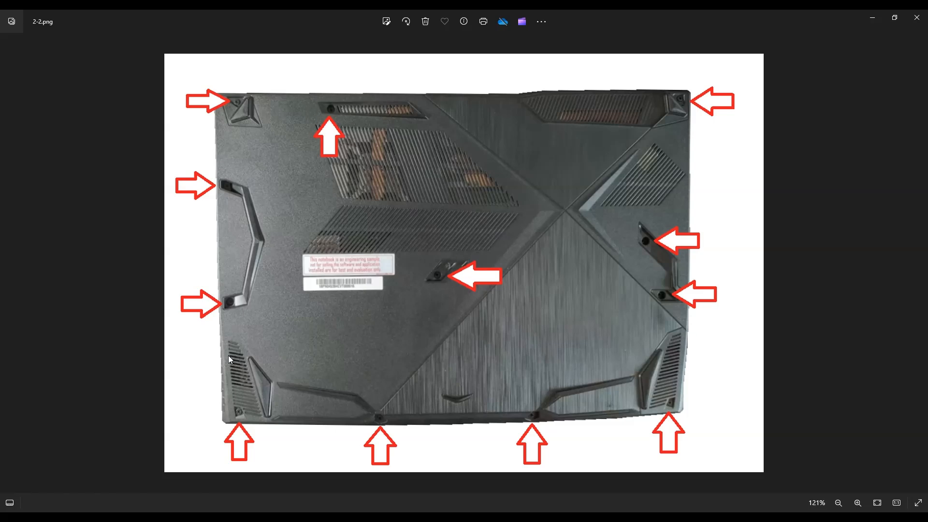
pyautogui.moveTo(578, 282)
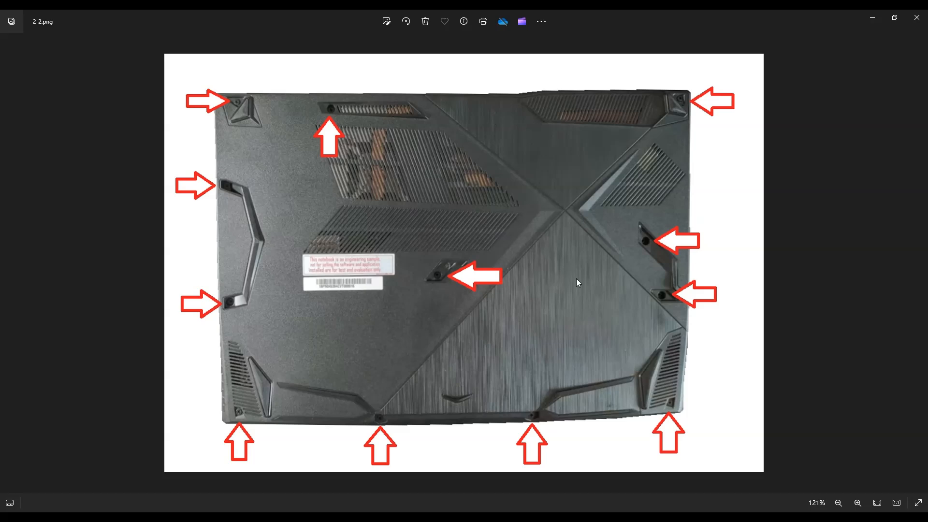
pyautogui.moveTo(770, 250)
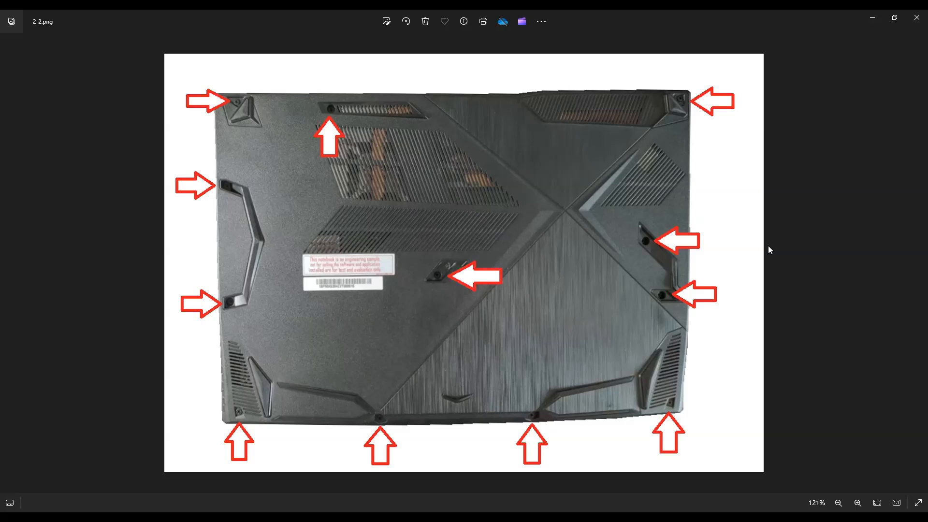
pyautogui.moveTo(330, 100)
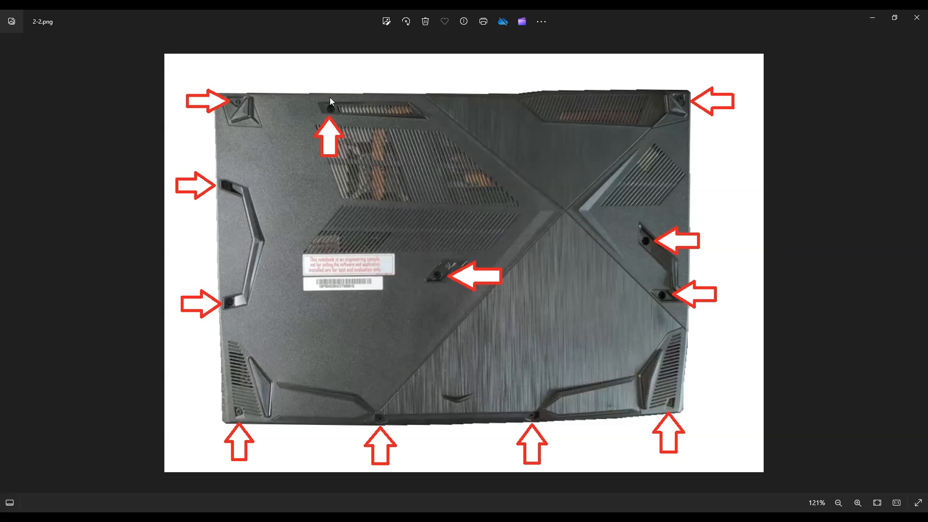
pyautogui.moveTo(223, 367)
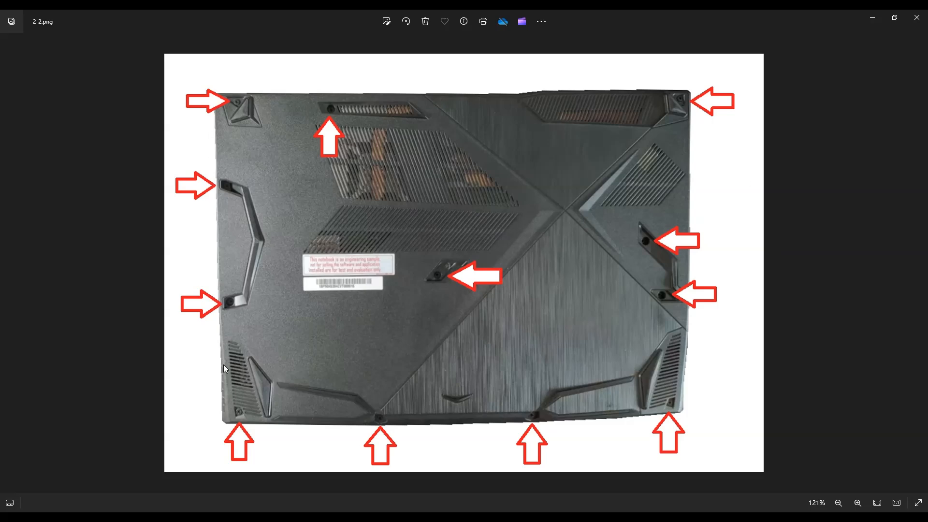
pyautogui.moveTo(800, 346)
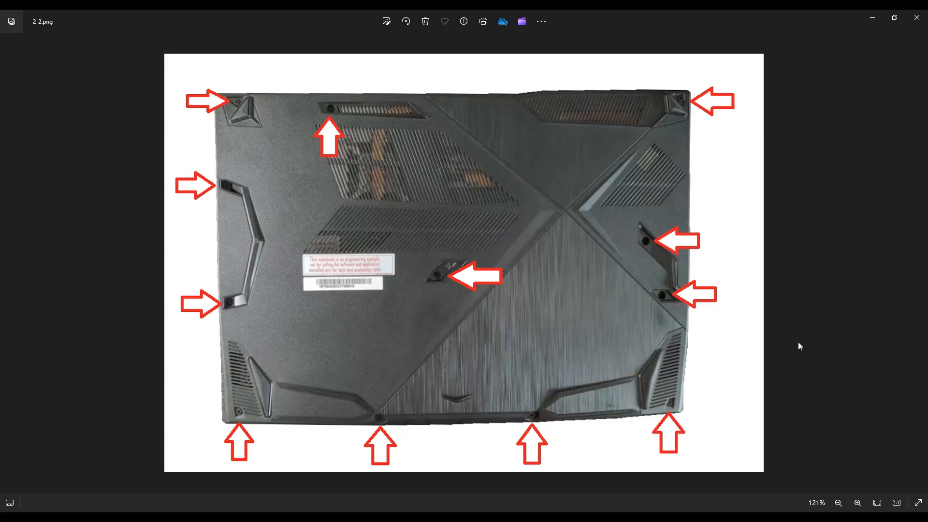
pyautogui.moveTo(792, 318)
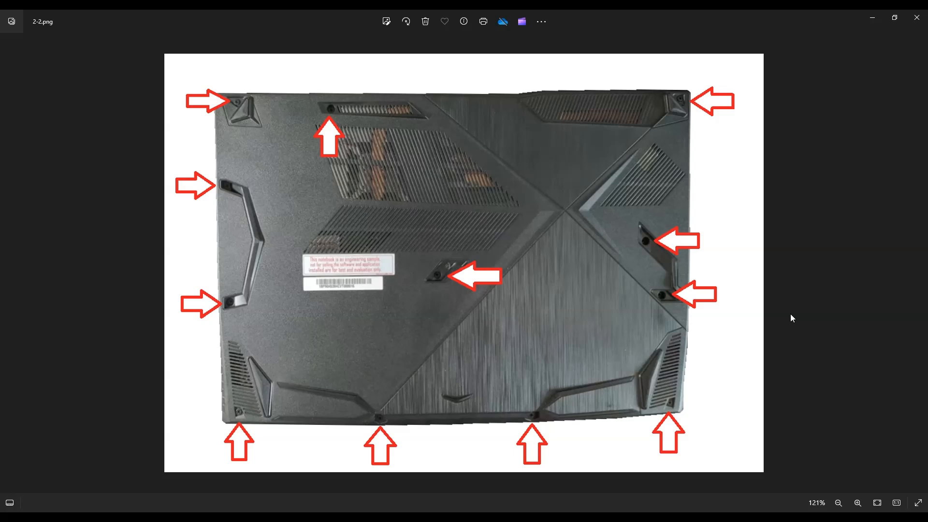
pyautogui.moveTo(529, 203)
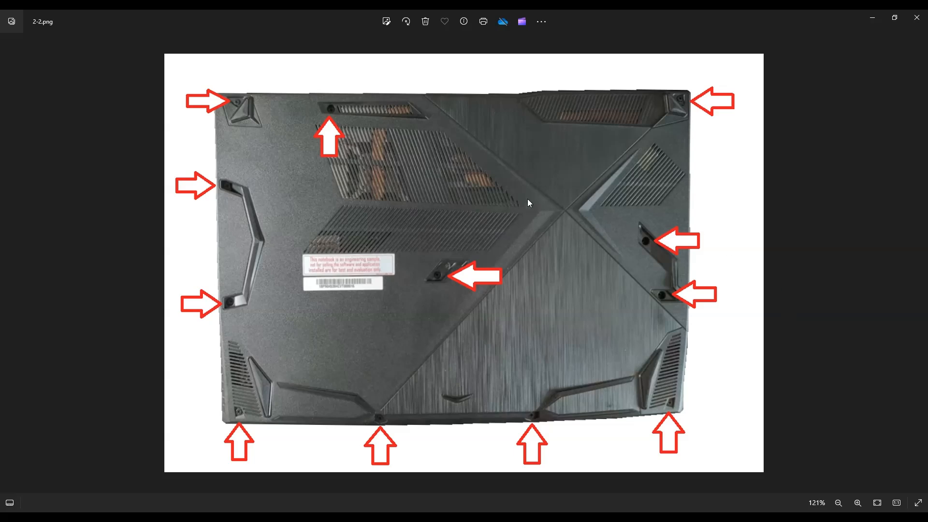
pyautogui.moveTo(303, 71)
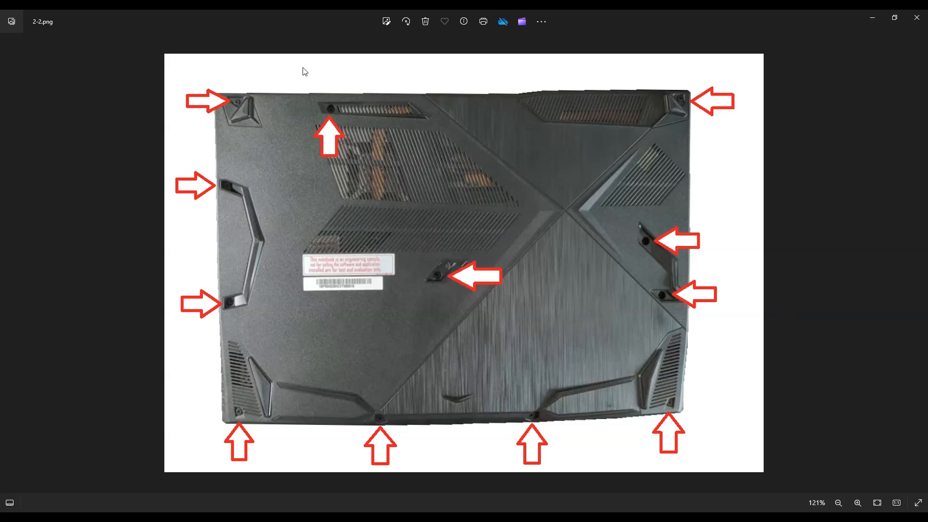
pyautogui.moveTo(399, 109)
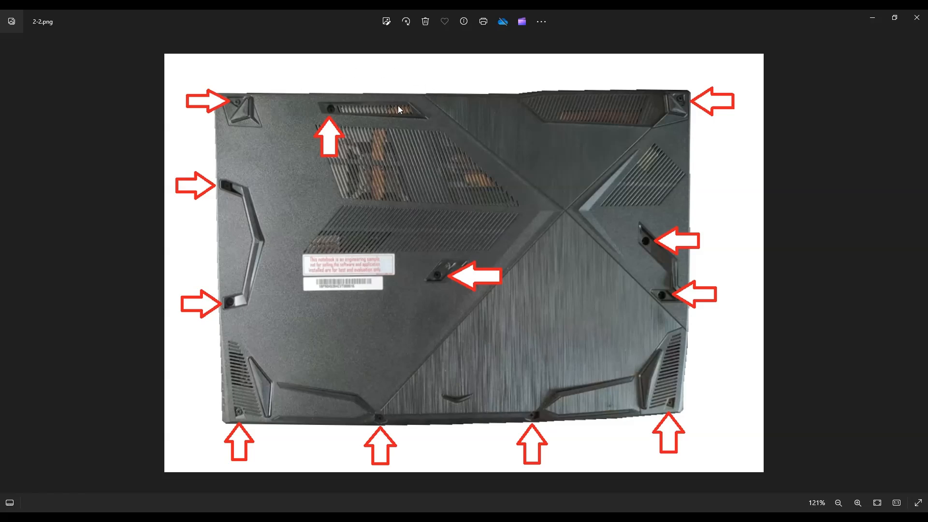
pyautogui.moveTo(561, 163)
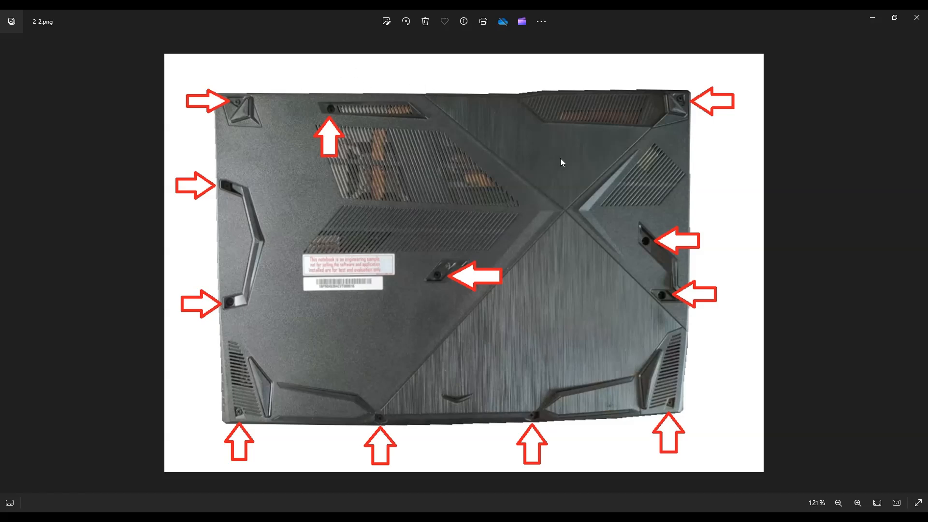
pyautogui.moveTo(491, 225)
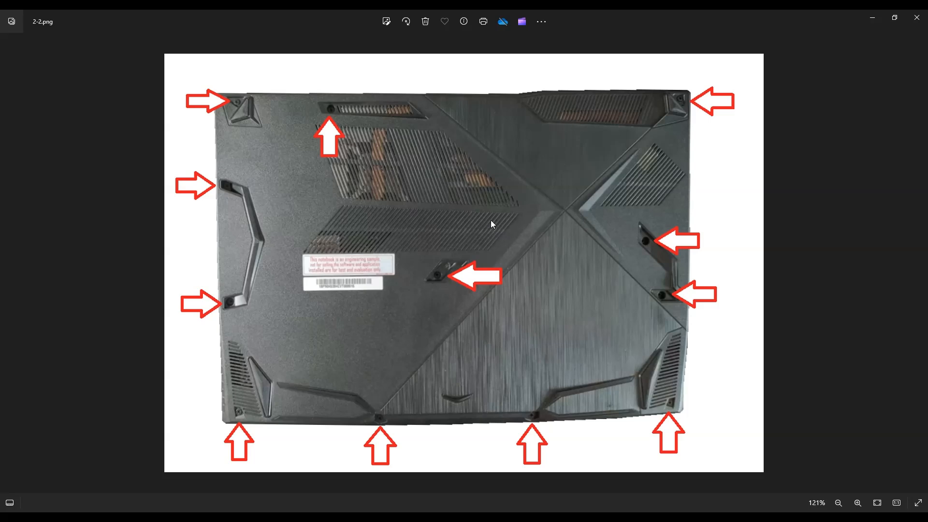
pyautogui.moveTo(351, 122)
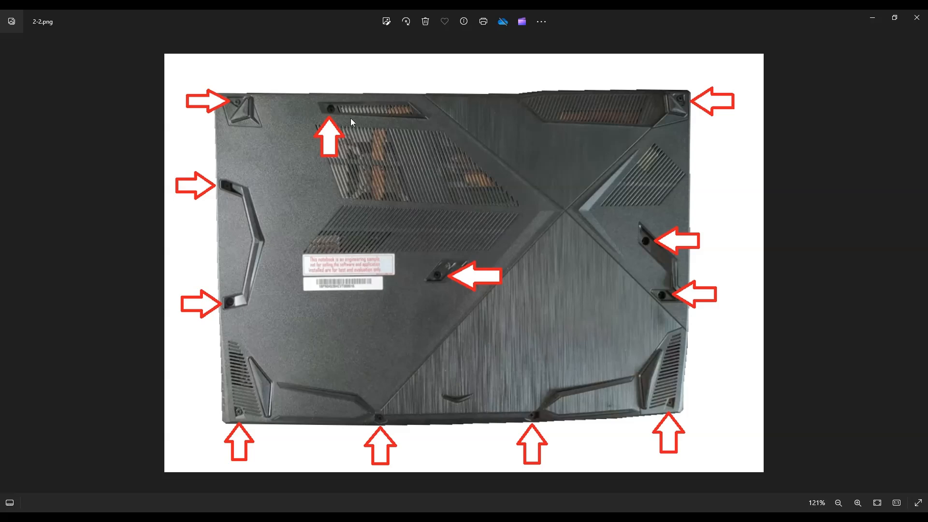
pyautogui.moveTo(511, 329)
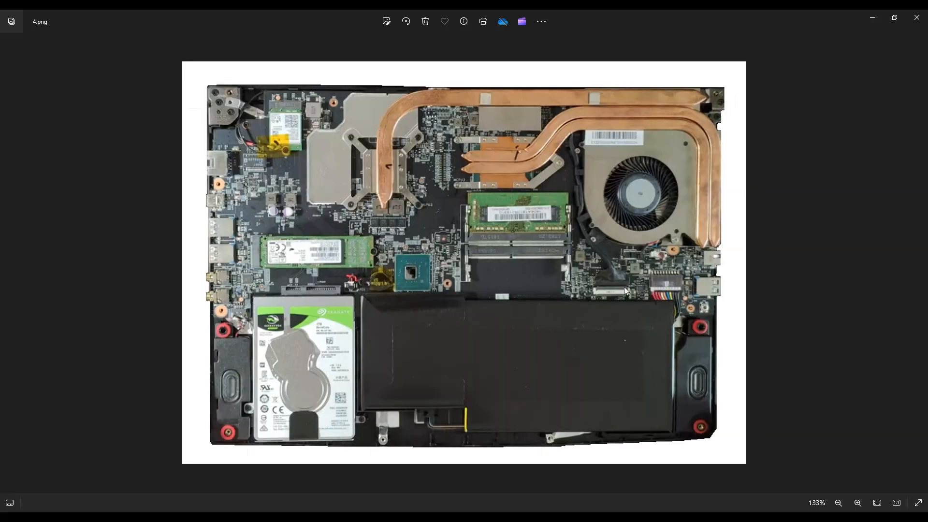
pyautogui.moveTo(644, 262)
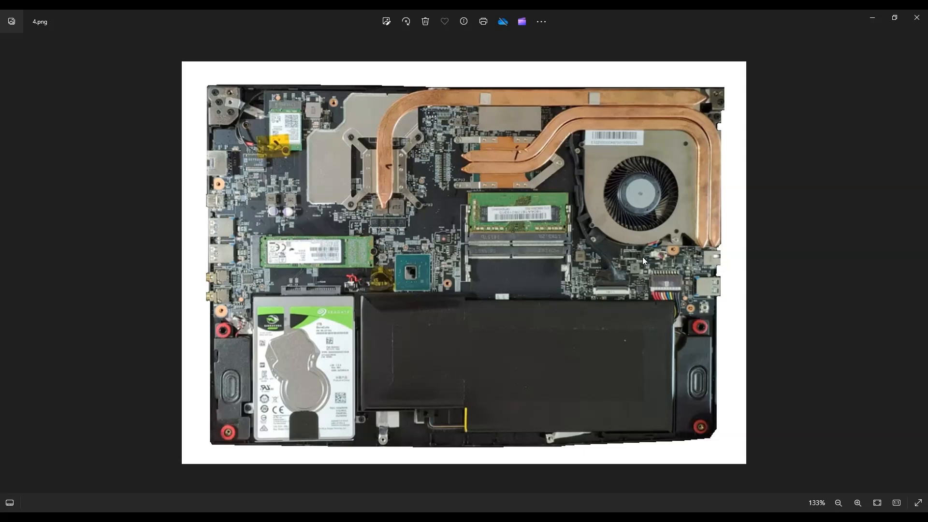
pyautogui.moveTo(496, 363)
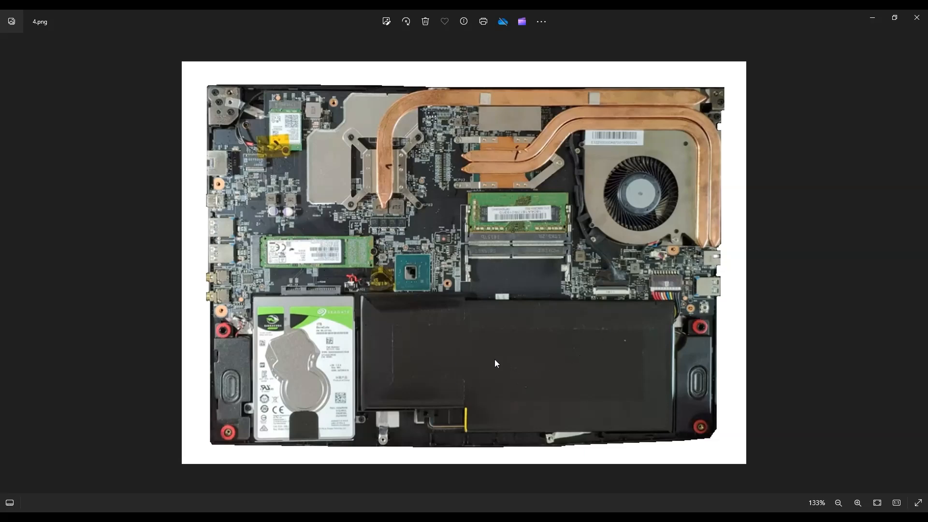
pyautogui.moveTo(594, 193)
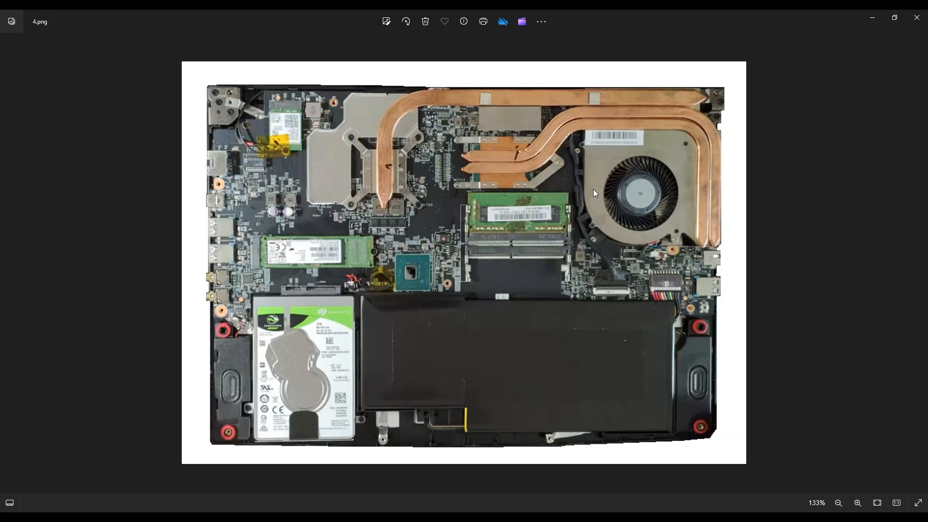
pyautogui.moveTo(695, 272)
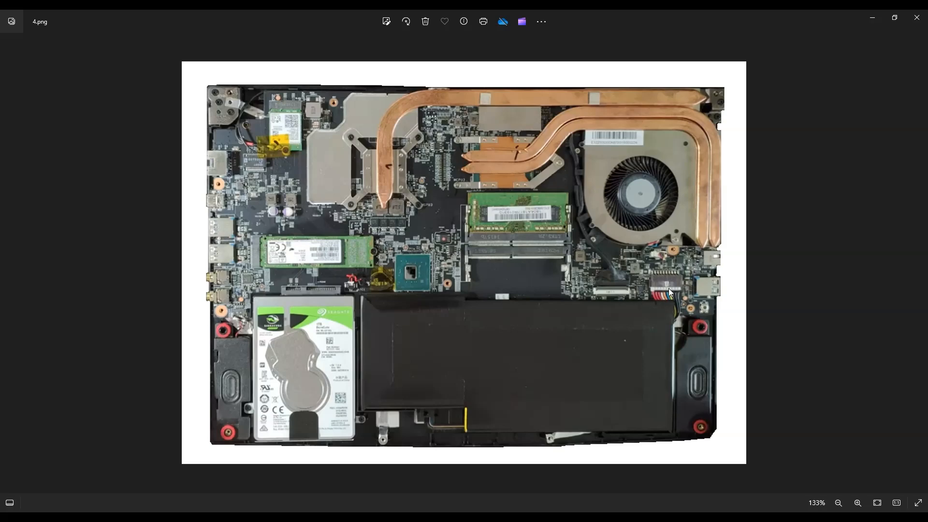
pyautogui.moveTo(665, 290)
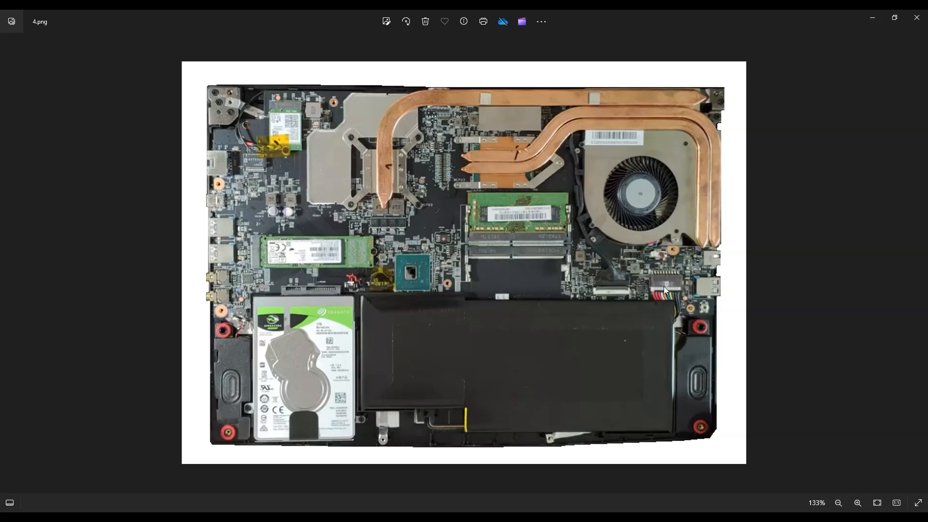
pyautogui.moveTo(669, 290)
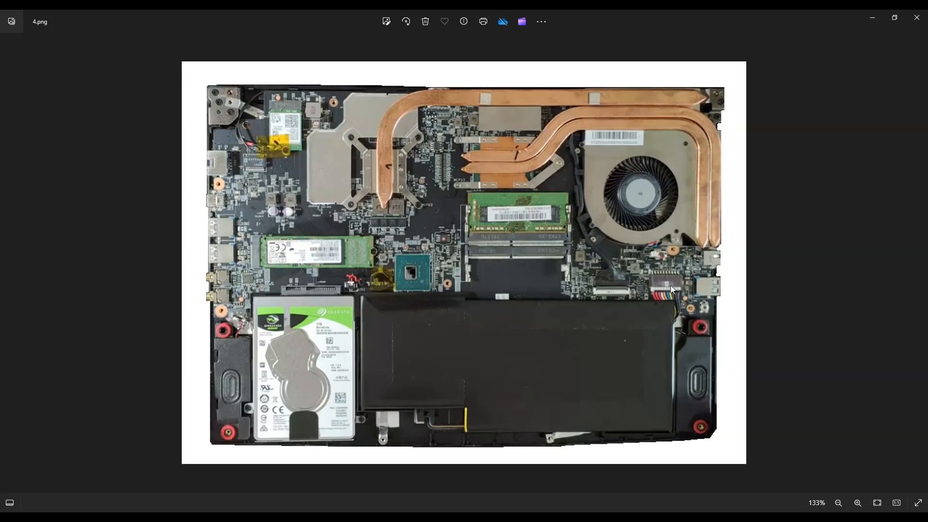
pyautogui.moveTo(673, 288)
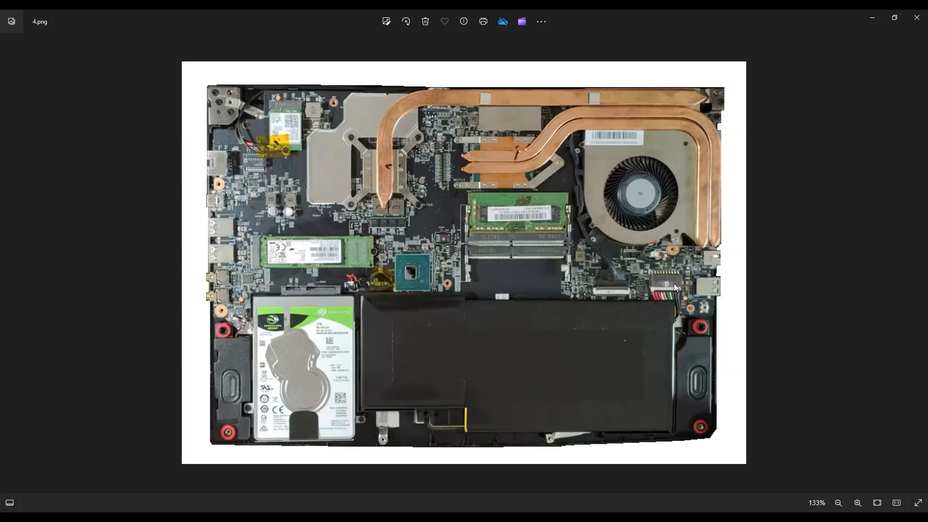
pyautogui.moveTo(670, 290)
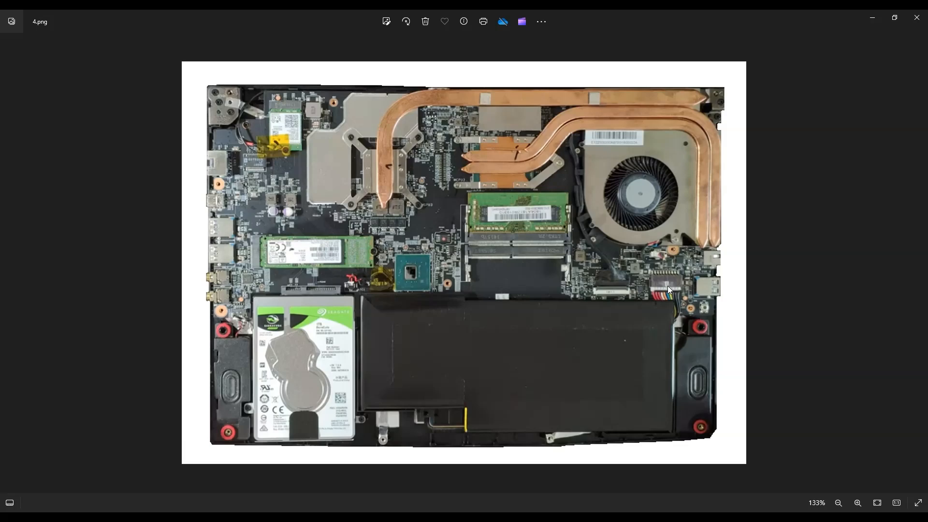
pyautogui.moveTo(667, 311)
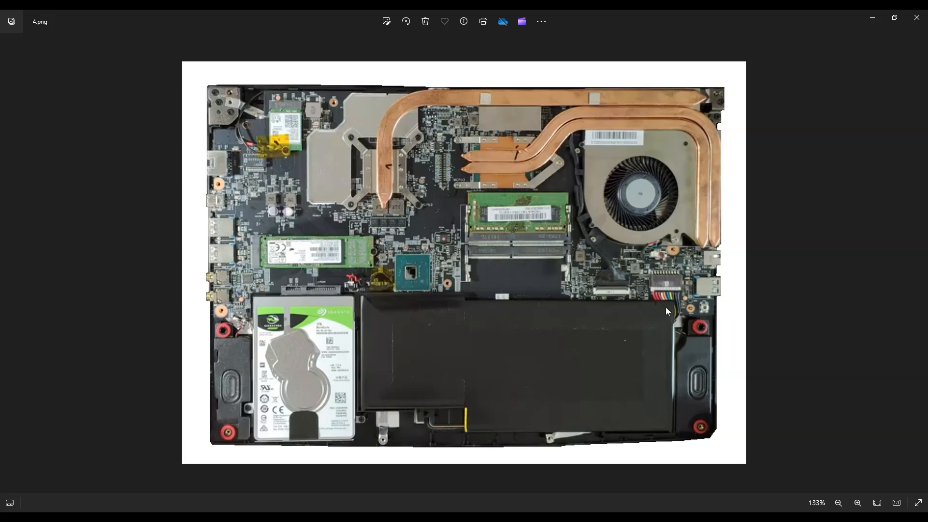
pyautogui.moveTo(675, 288)
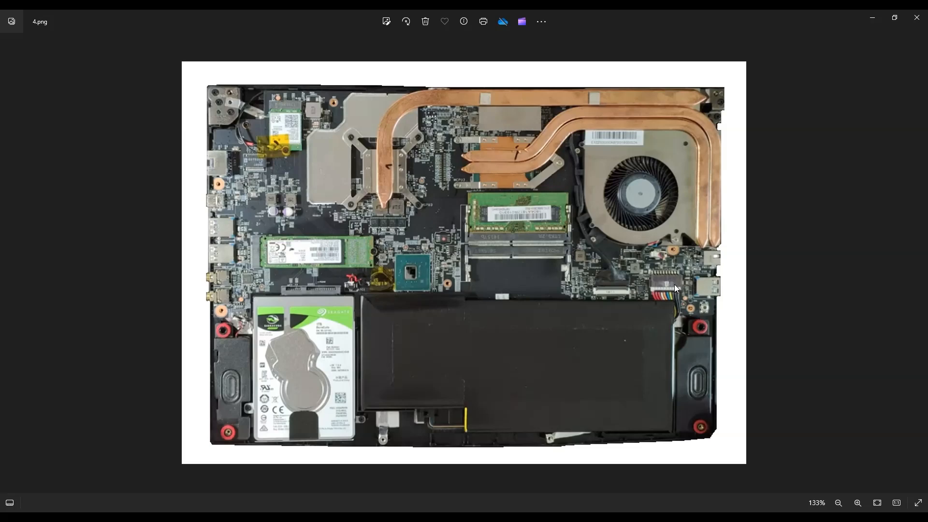
pyautogui.moveTo(657, 298)
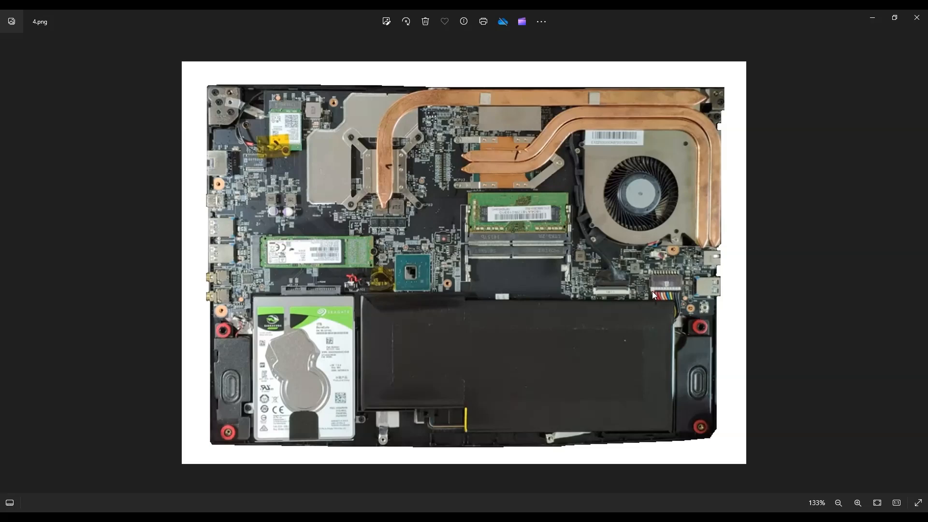
pyautogui.moveTo(673, 289)
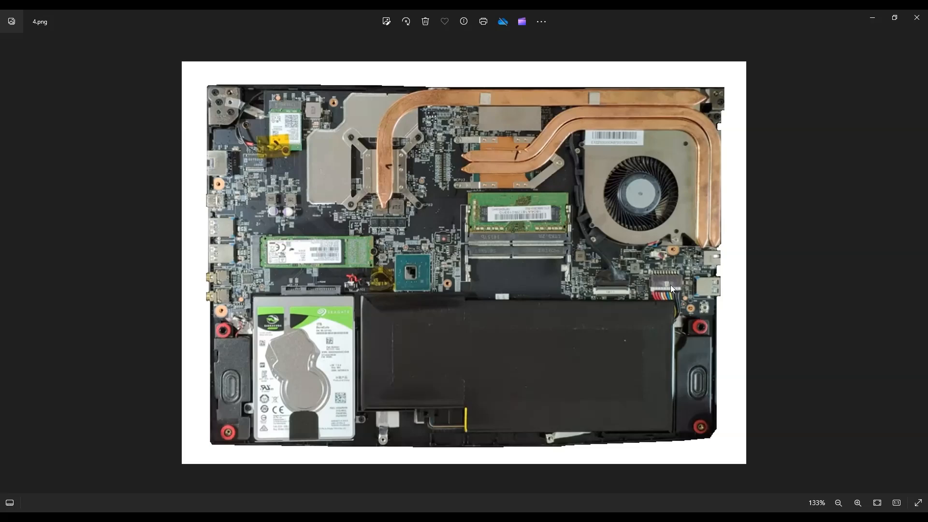
pyautogui.moveTo(670, 311)
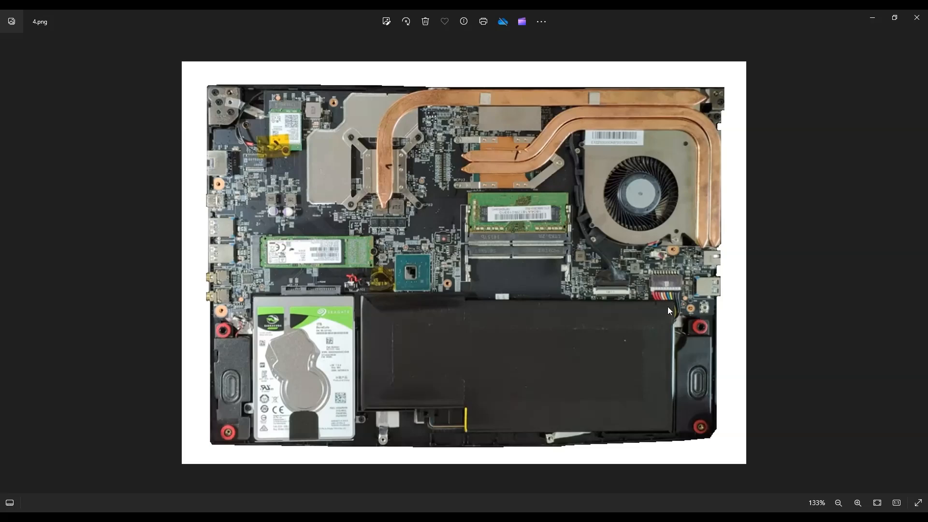
pyautogui.moveTo(623, 367)
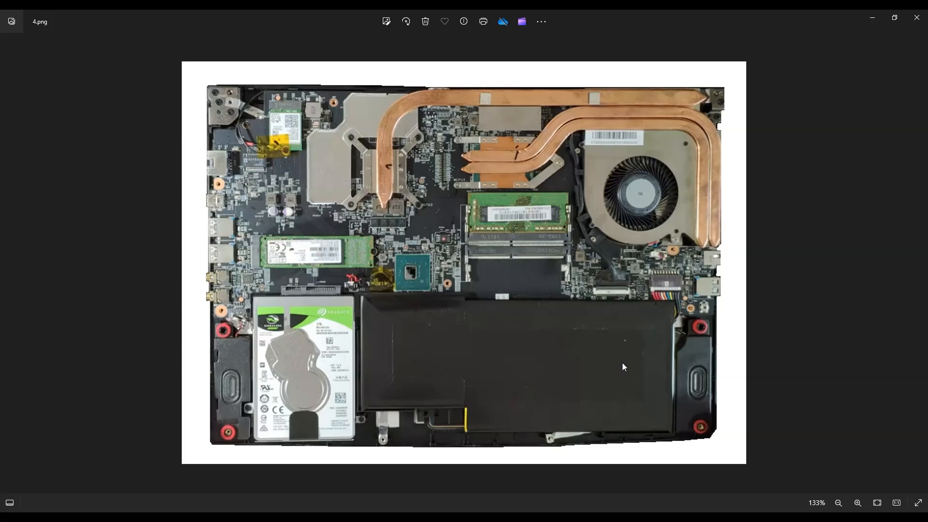
pyautogui.moveTo(716, 226)
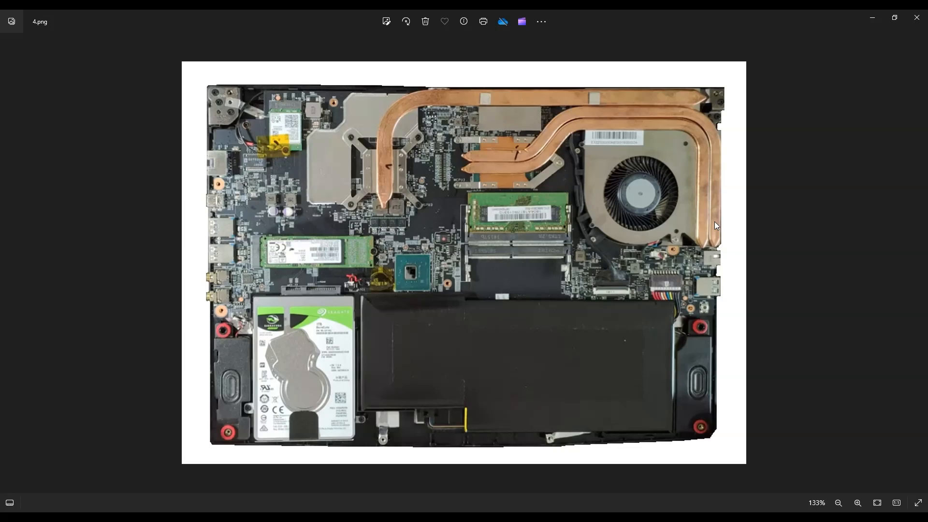
pyautogui.moveTo(577, 377)
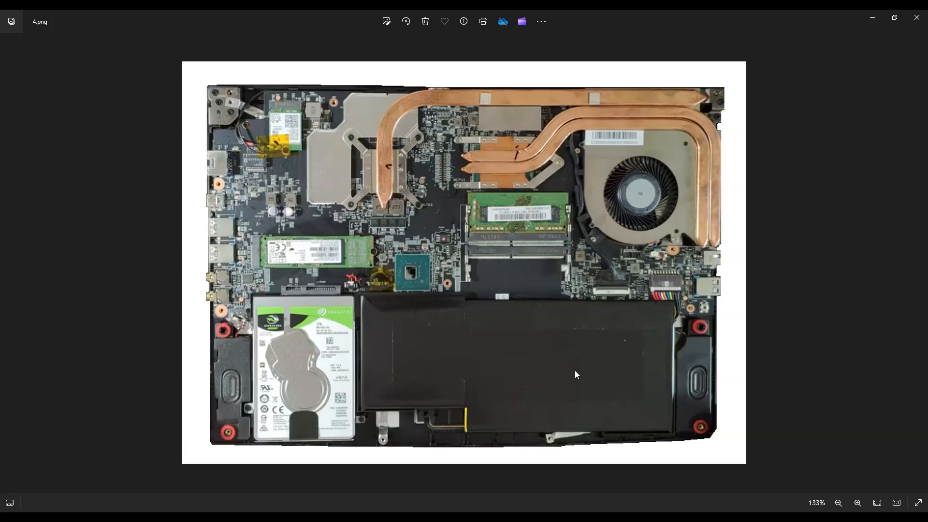
pyautogui.moveTo(427, 310)
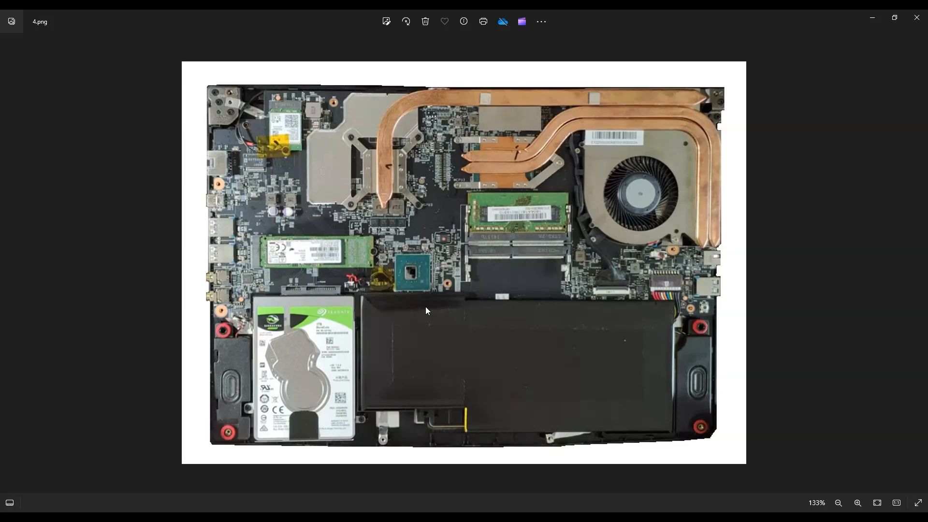
pyautogui.moveTo(411, 306)
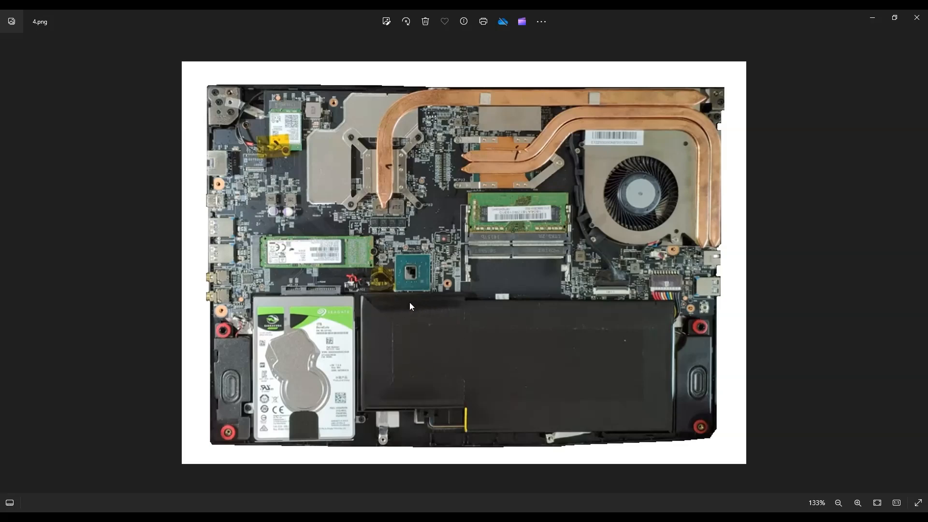
pyautogui.moveTo(440, 349)
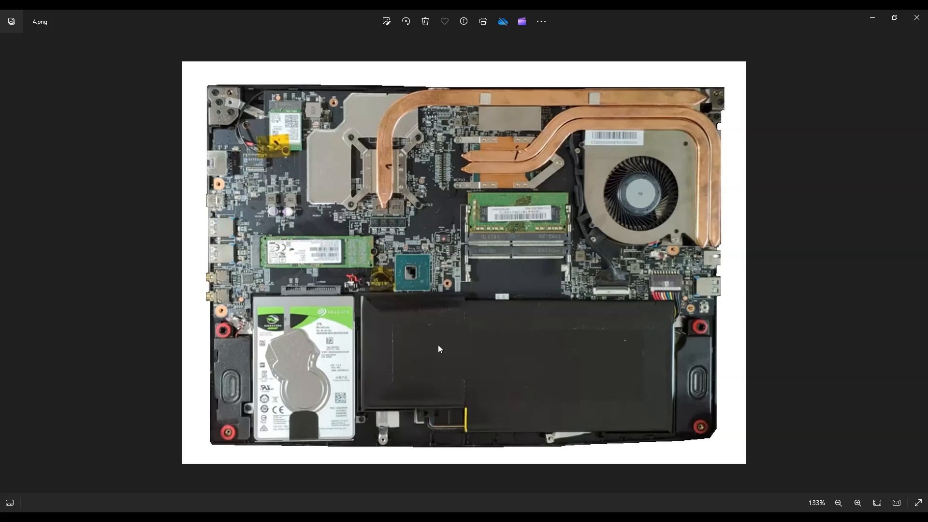
pyautogui.moveTo(436, 321)
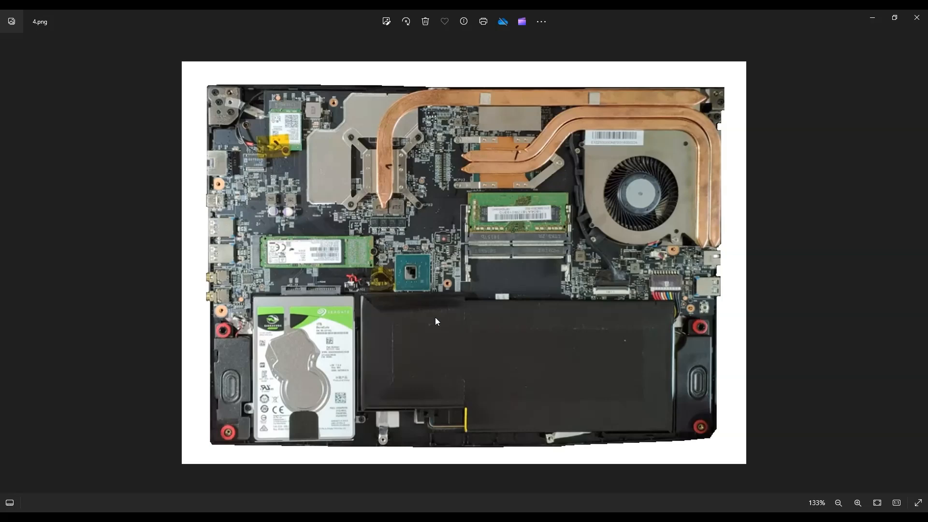
pyautogui.moveTo(400, 364)
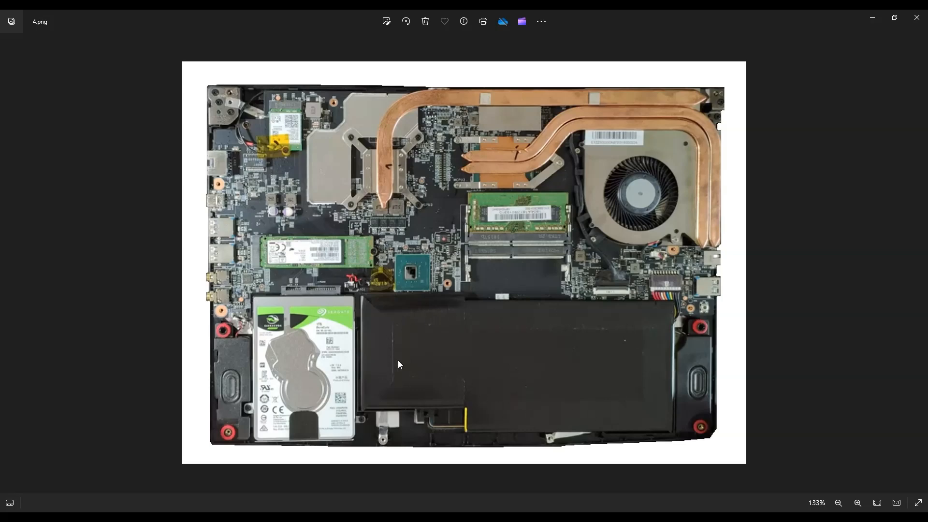
pyautogui.moveTo(600, 329)
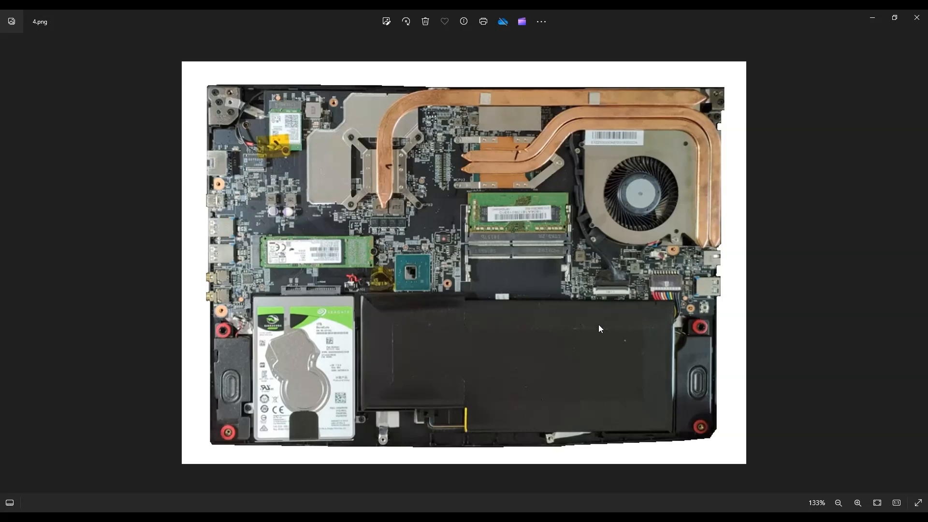
pyautogui.moveTo(557, 345)
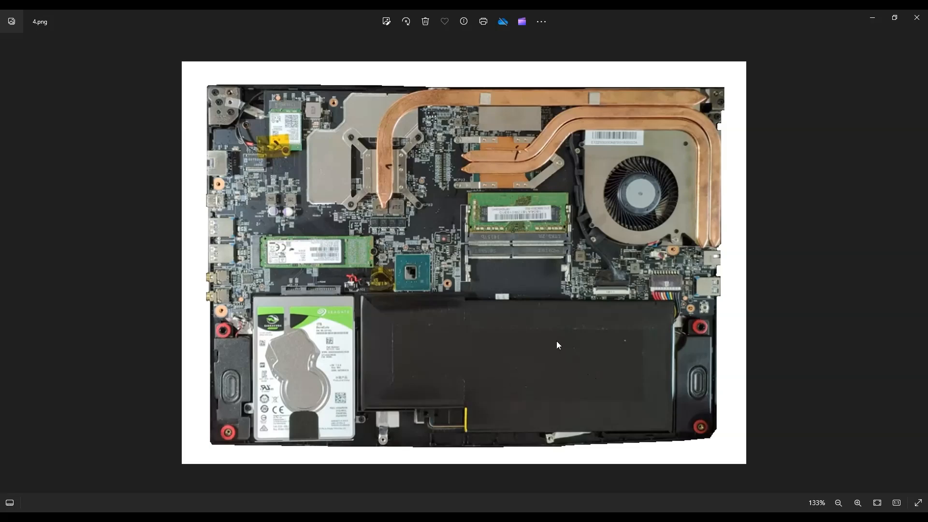
pyautogui.moveTo(594, 348)
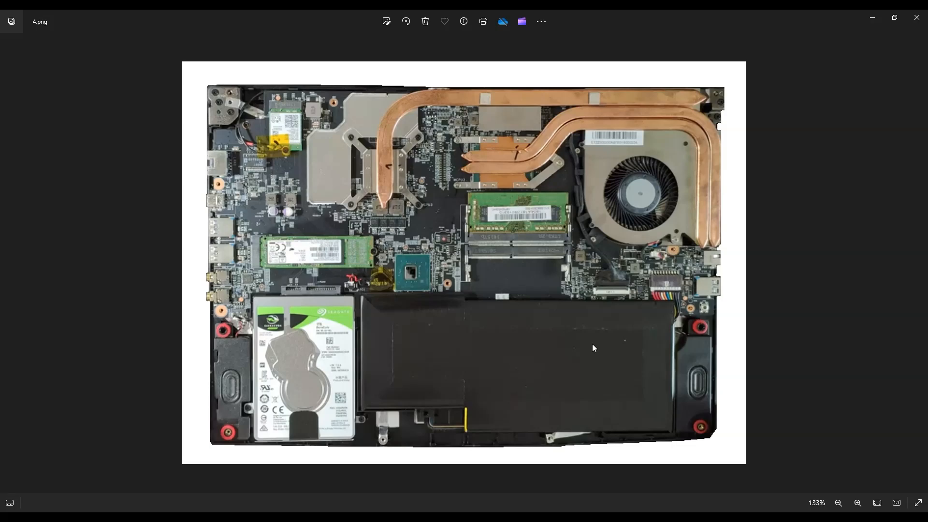
pyautogui.moveTo(527, 446)
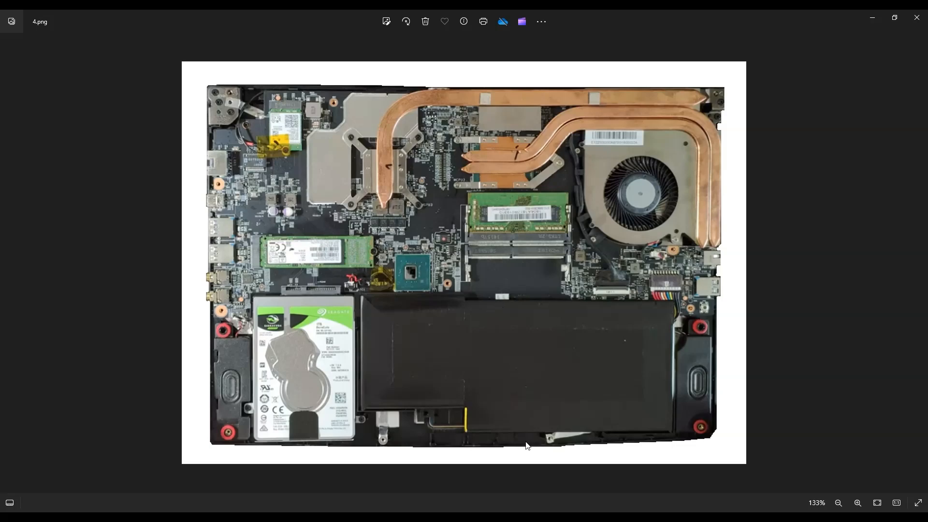
pyautogui.moveTo(430, 357)
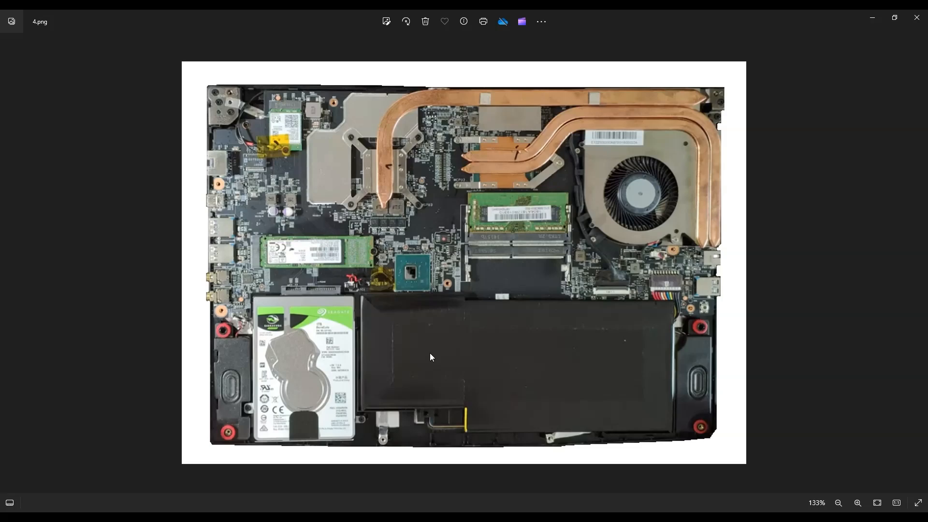
pyautogui.moveTo(372, 316)
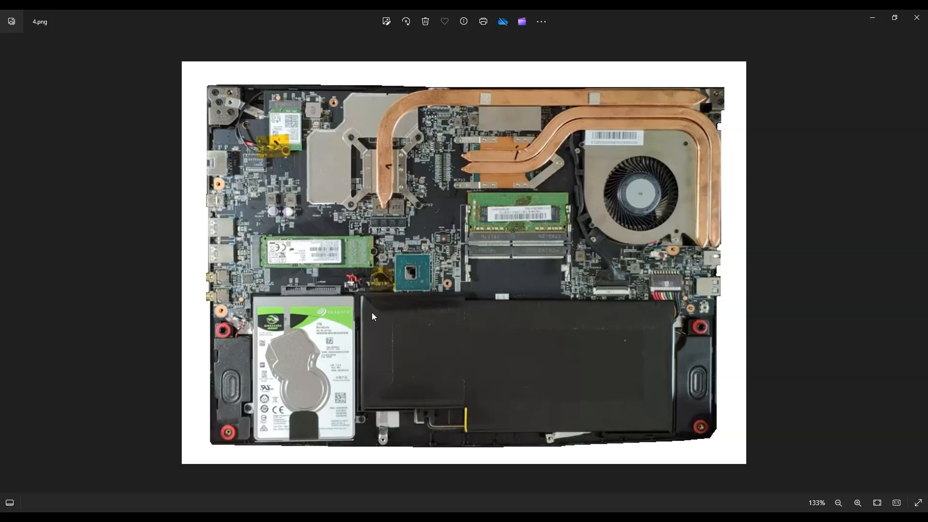
pyautogui.moveTo(375, 265)
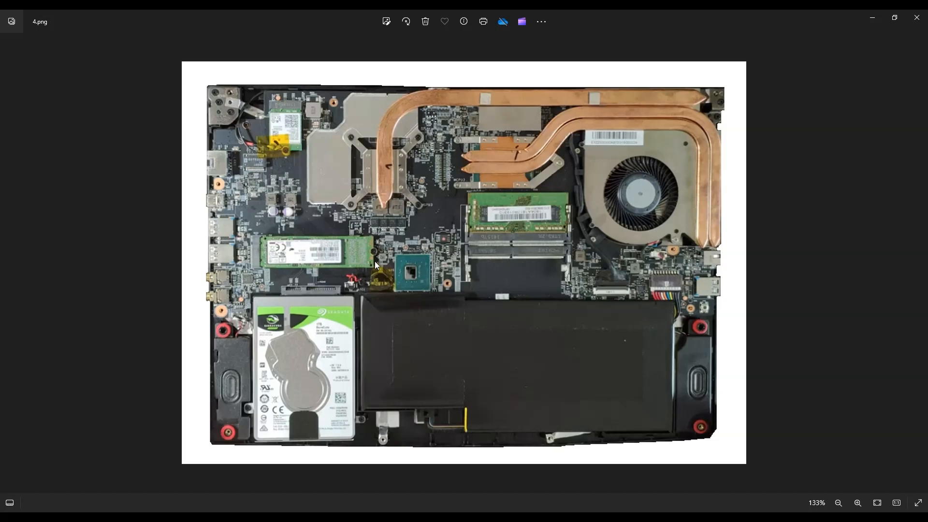
pyautogui.moveTo(371, 295)
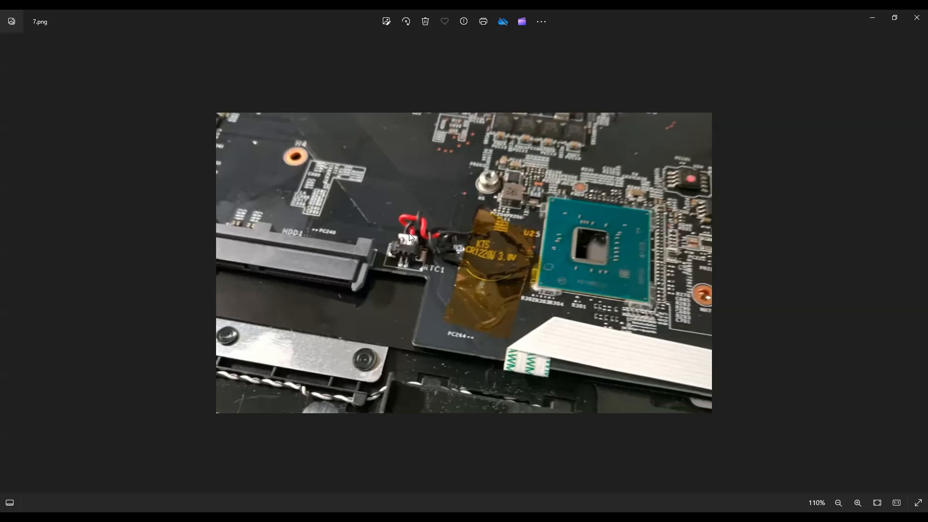
pyautogui.moveTo(456, 279)
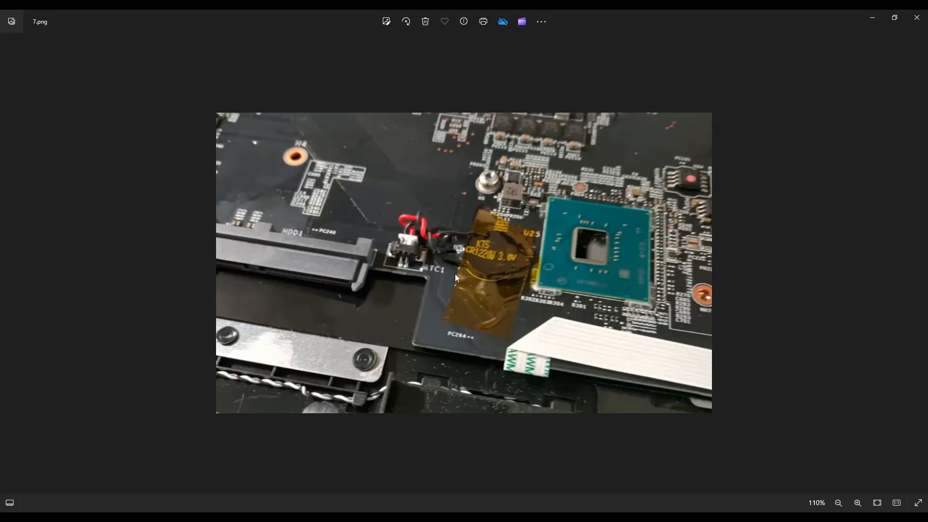
pyautogui.moveTo(459, 260)
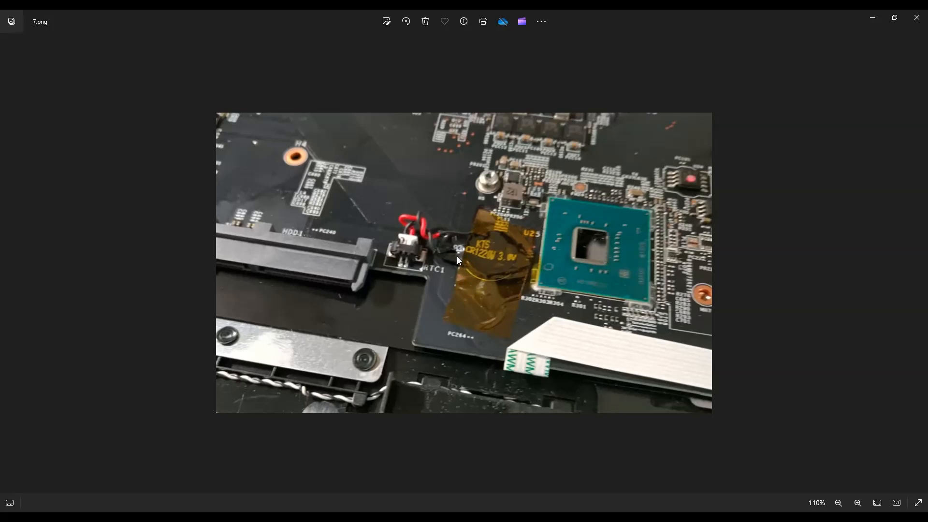
pyautogui.moveTo(496, 296)
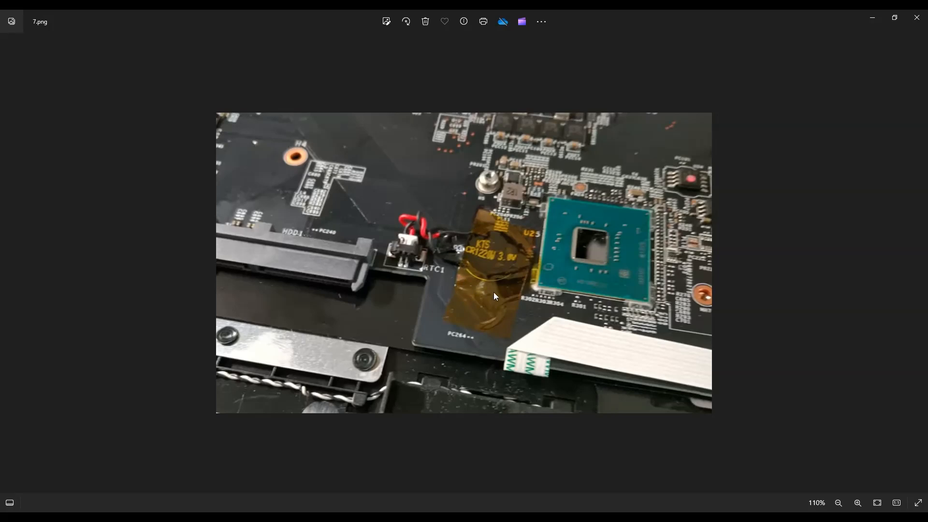
pyautogui.moveTo(479, 241)
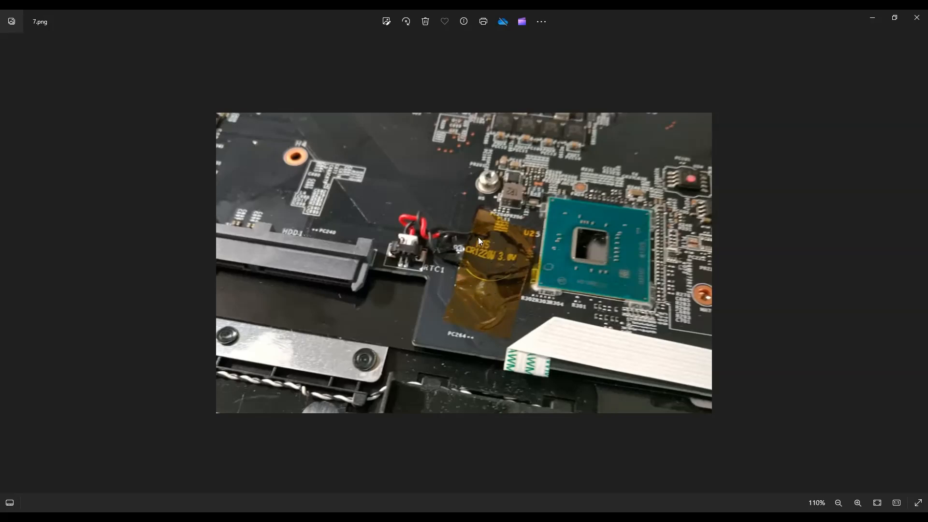
pyautogui.moveTo(496, 240)
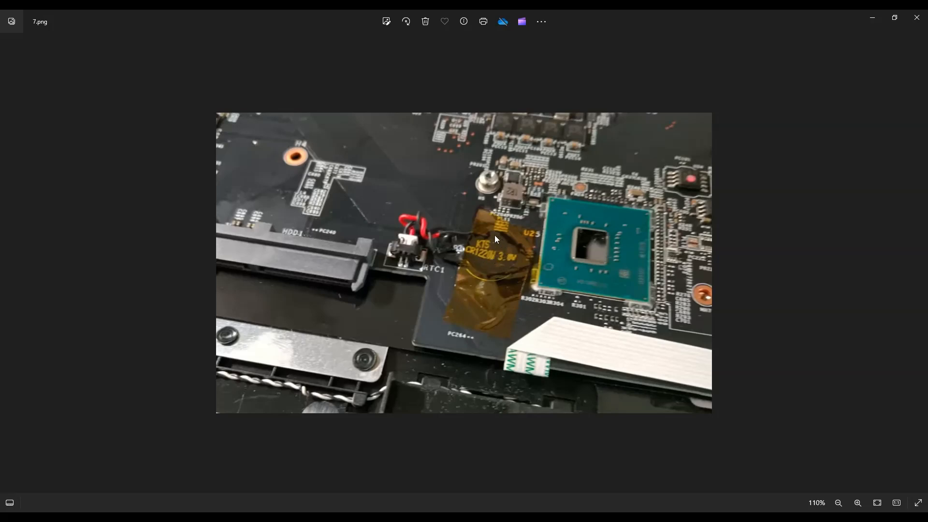
pyautogui.moveTo(496, 269)
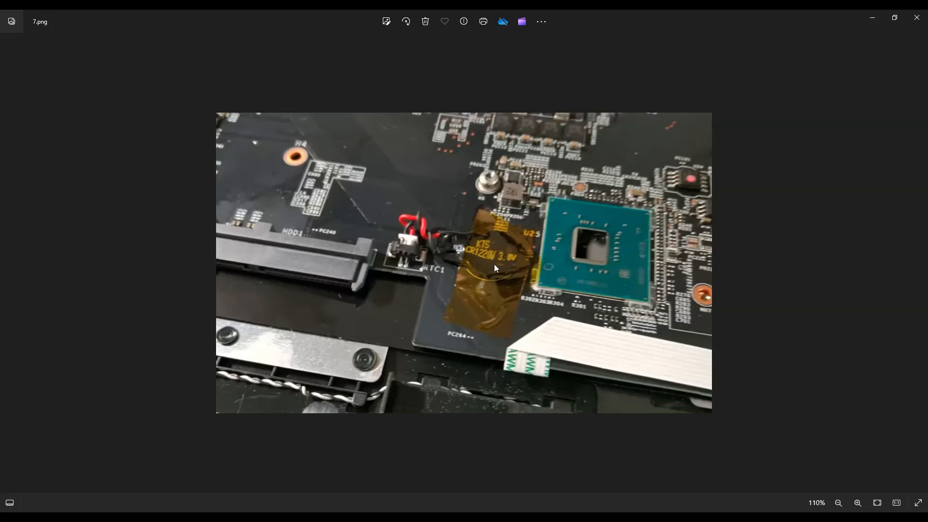
pyautogui.moveTo(422, 240)
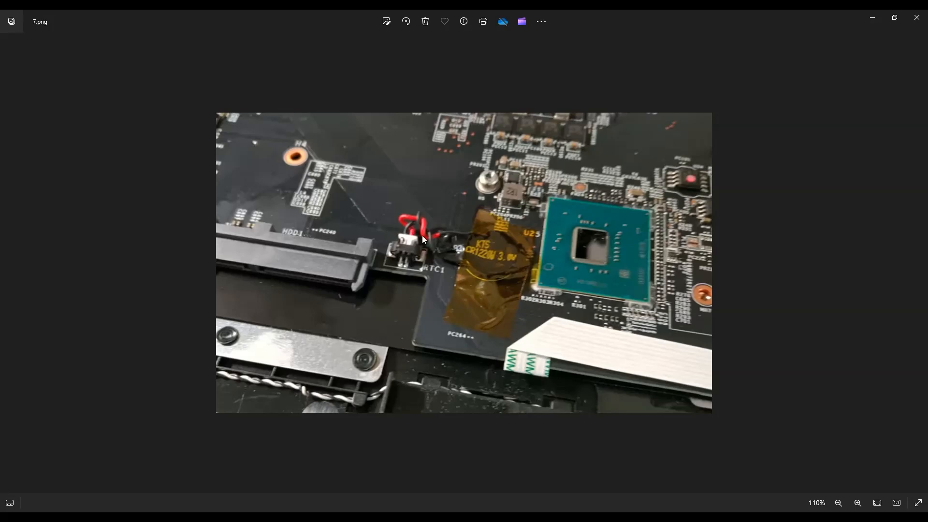
pyautogui.moveTo(415, 245)
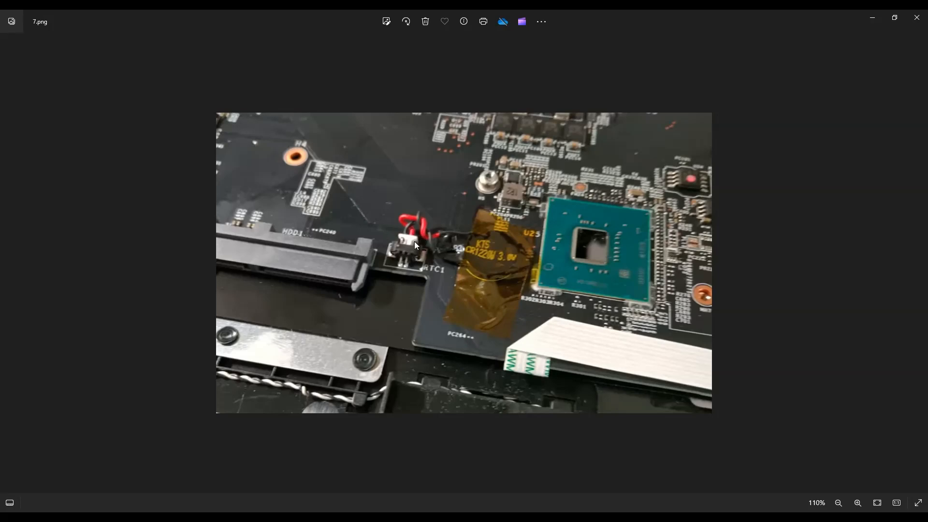
pyautogui.moveTo(405, 250)
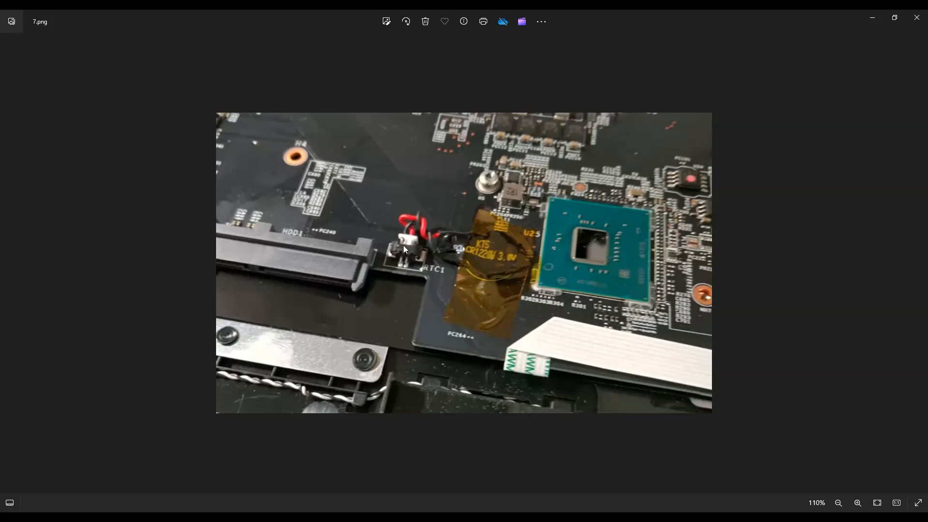
pyautogui.moveTo(462, 196)
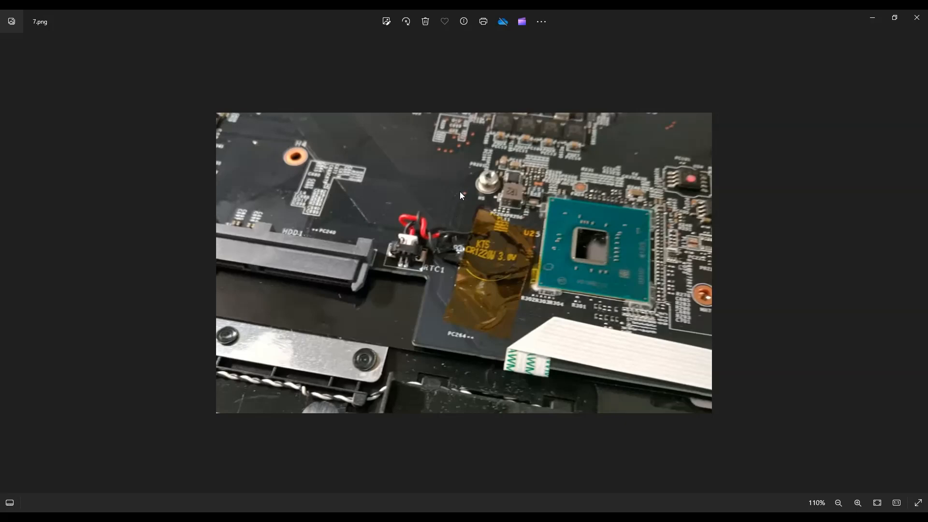
pyautogui.moveTo(453, 199)
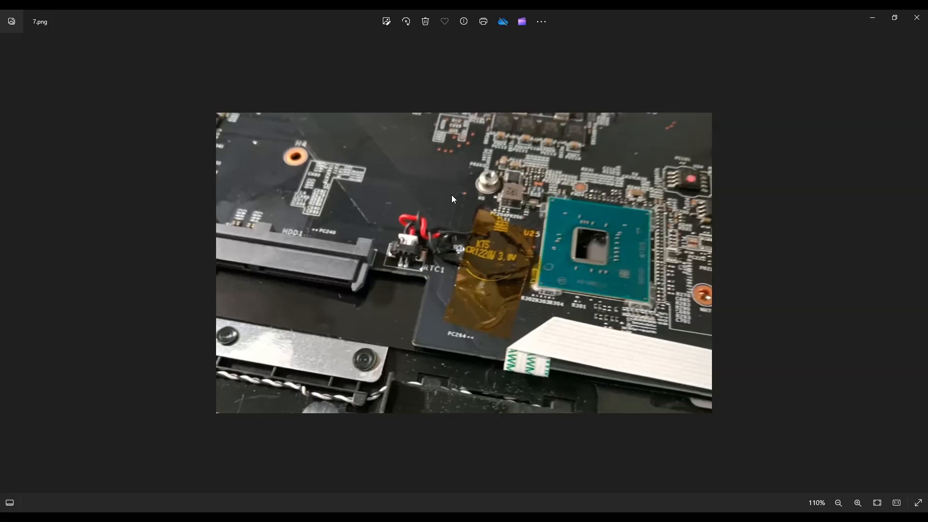
pyautogui.moveTo(406, 259)
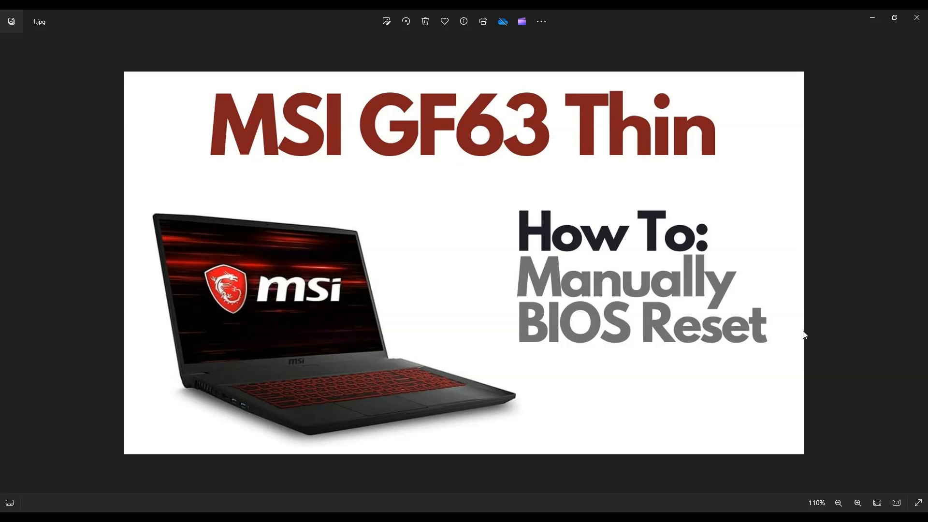
pyautogui.moveTo(728, 255)
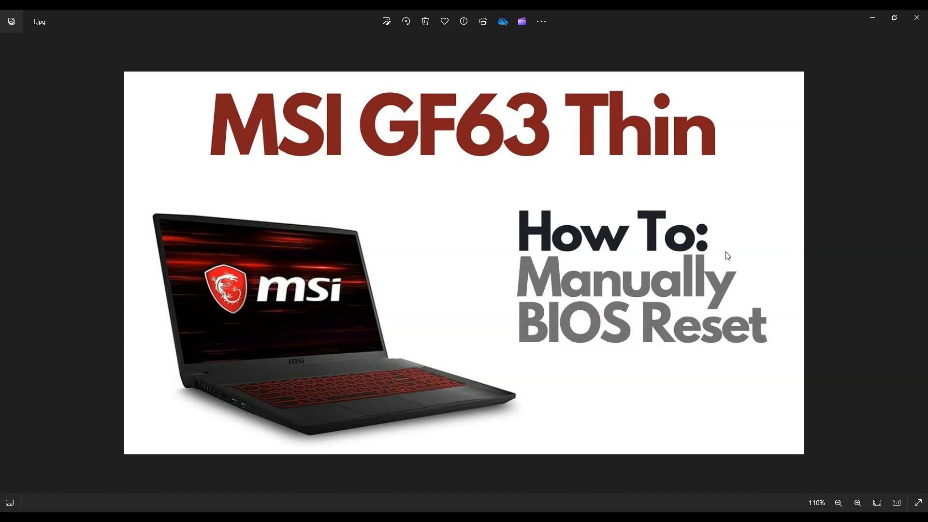